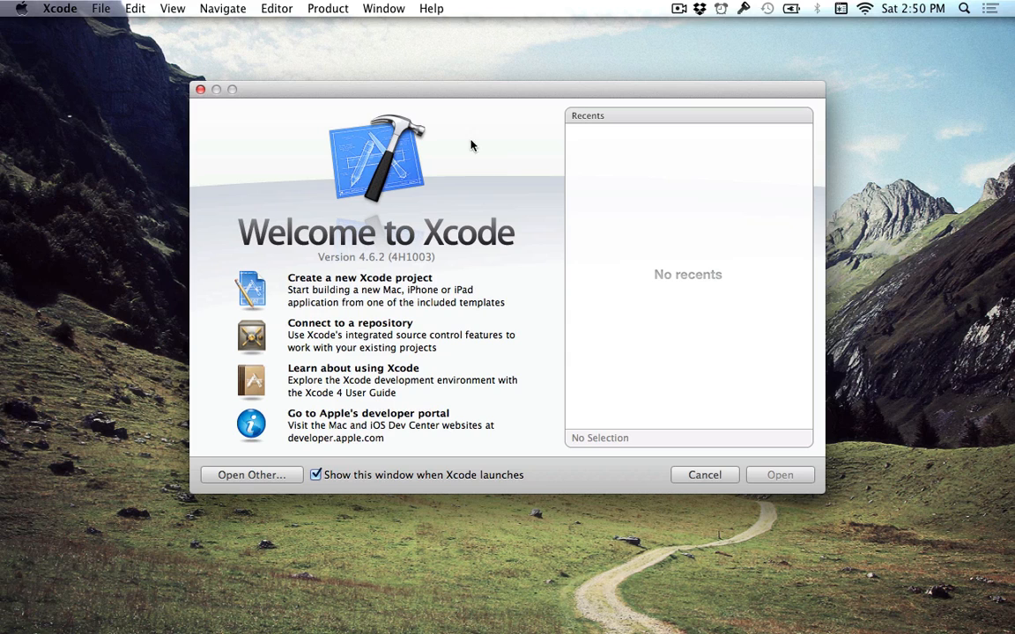
{"action": "mouse_move", "coordinate": [553, 185]}
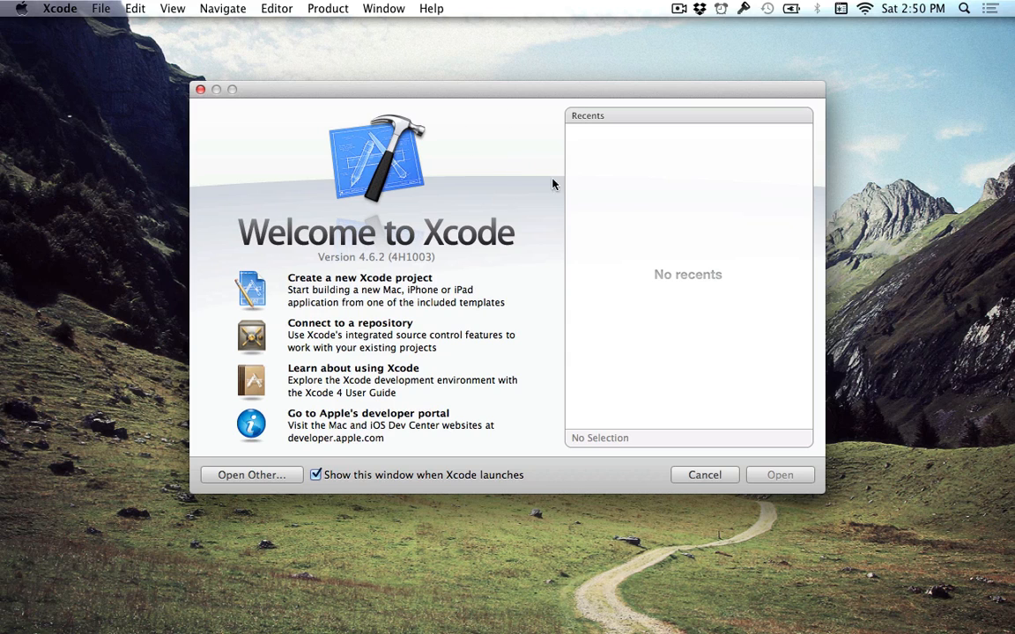
{"action": "mouse_move", "coordinate": [555, 278]}
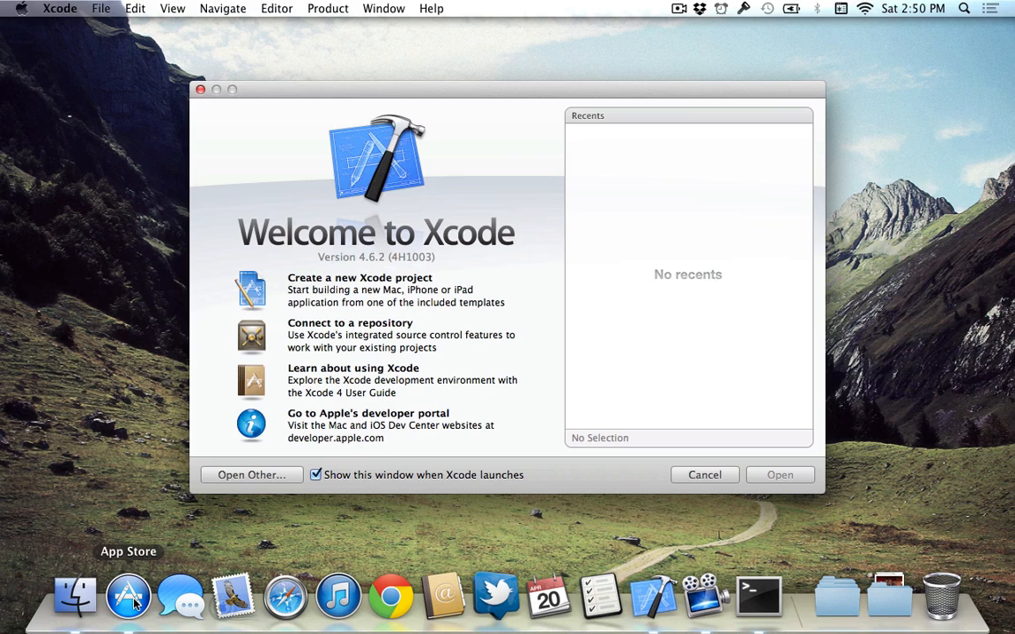
Launch the App Store from the Dock so its Featured page shows.
{"action": "left_click", "coordinate": [127, 596]}
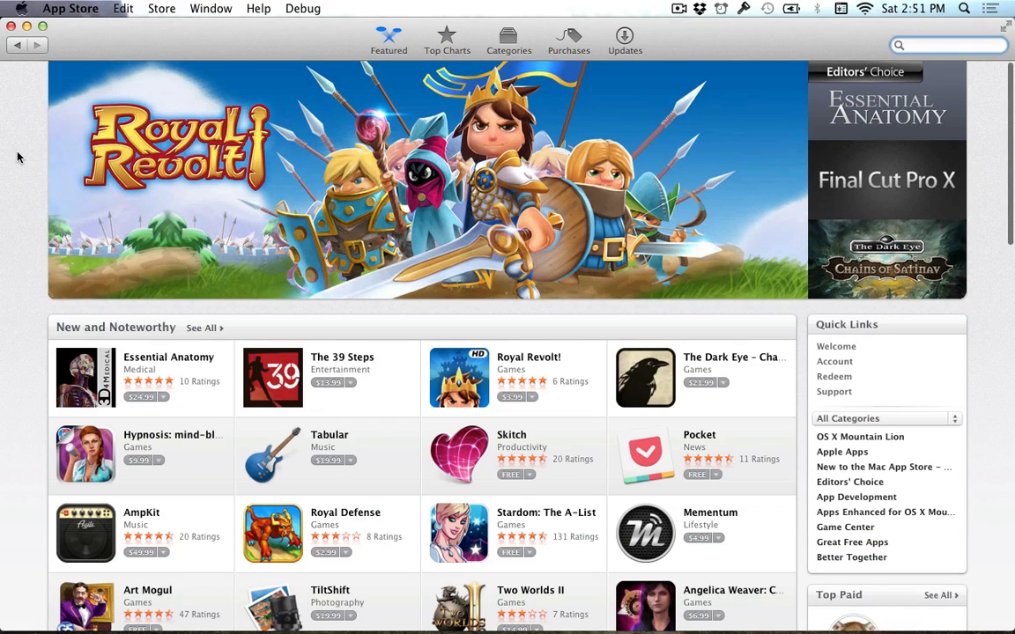
{"action": "mouse_move", "coordinate": [638, 260]}
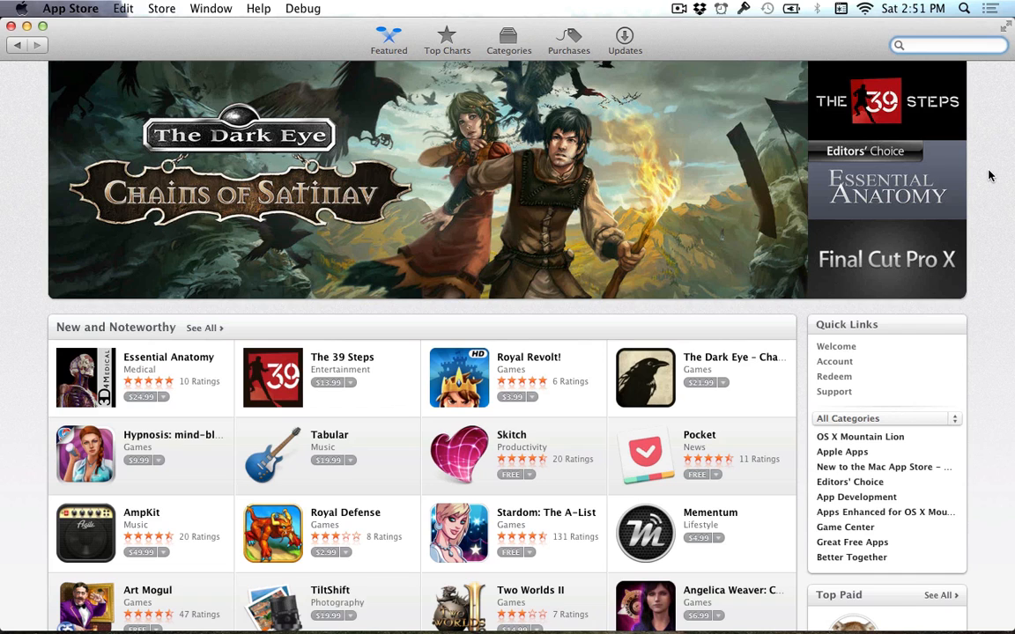
Search the App Store for 'xcode' to find Xcode among developer tools.
{"action": "type", "text": "xcode"}
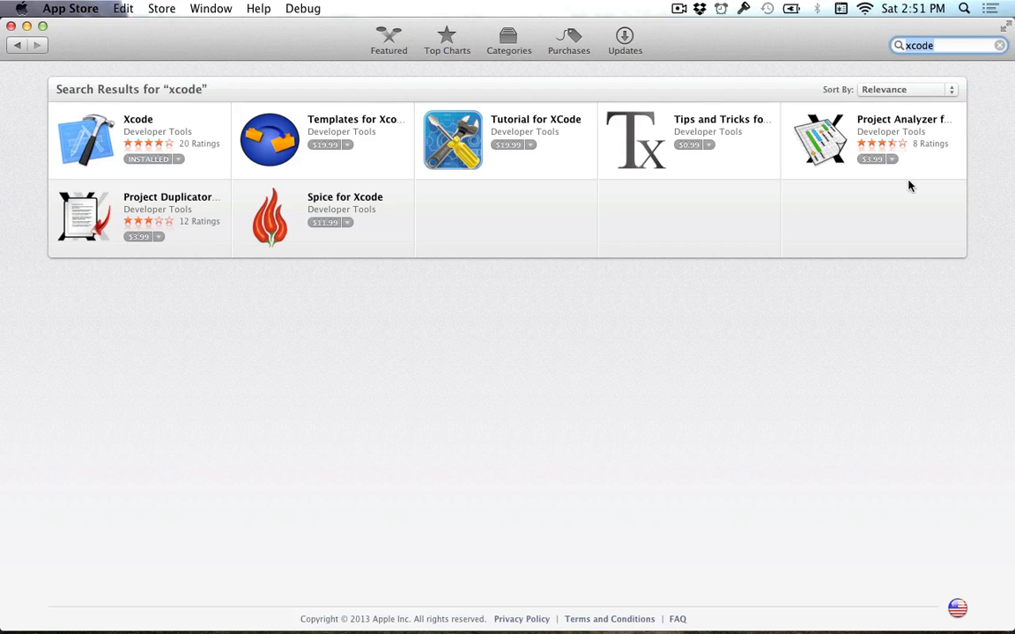
{"action": "mouse_move", "coordinate": [129, 124]}
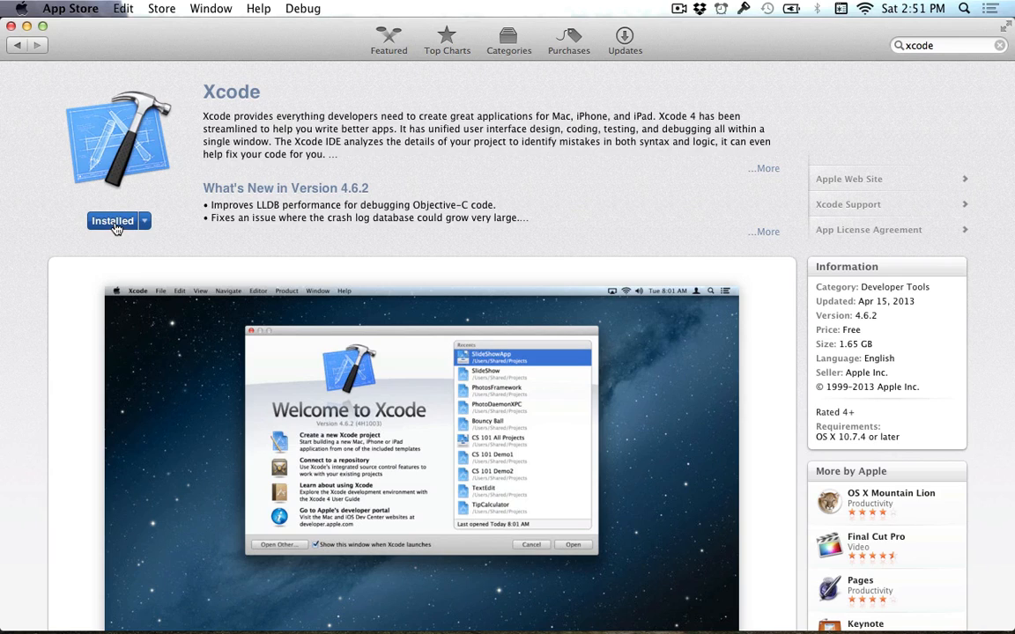
{"action": "mouse_move", "coordinate": [260, 196]}
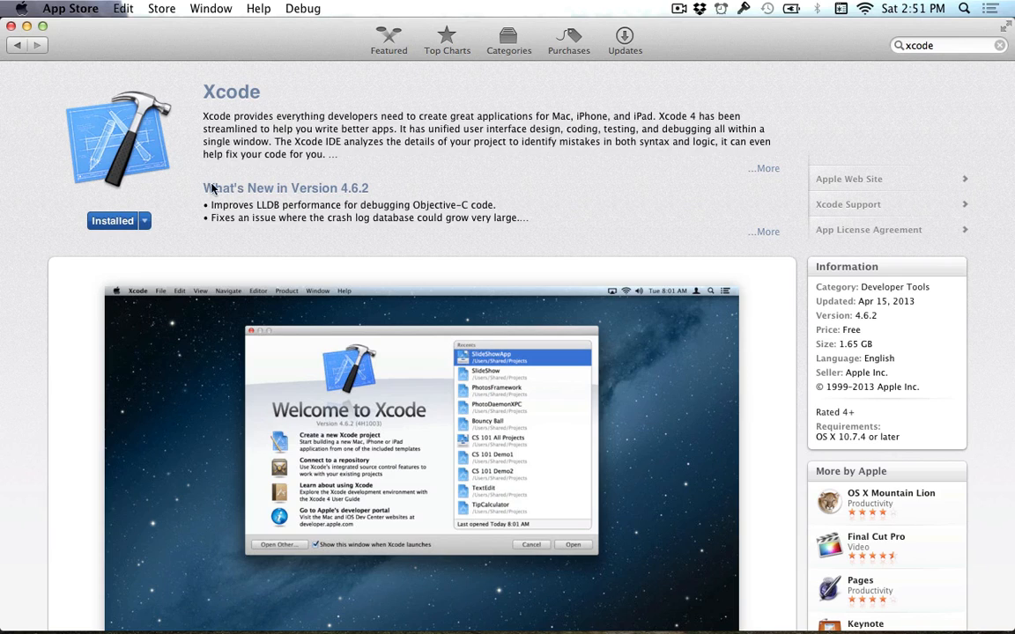
{"action": "mouse_move", "coordinate": [299, 94]}
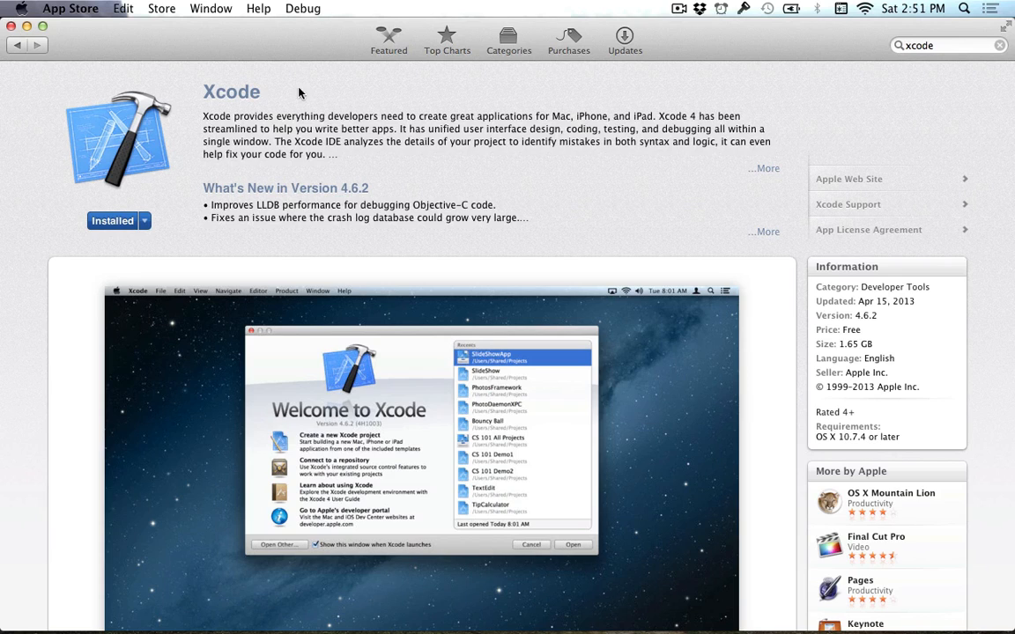
{"action": "mouse_move", "coordinate": [224, 53]}
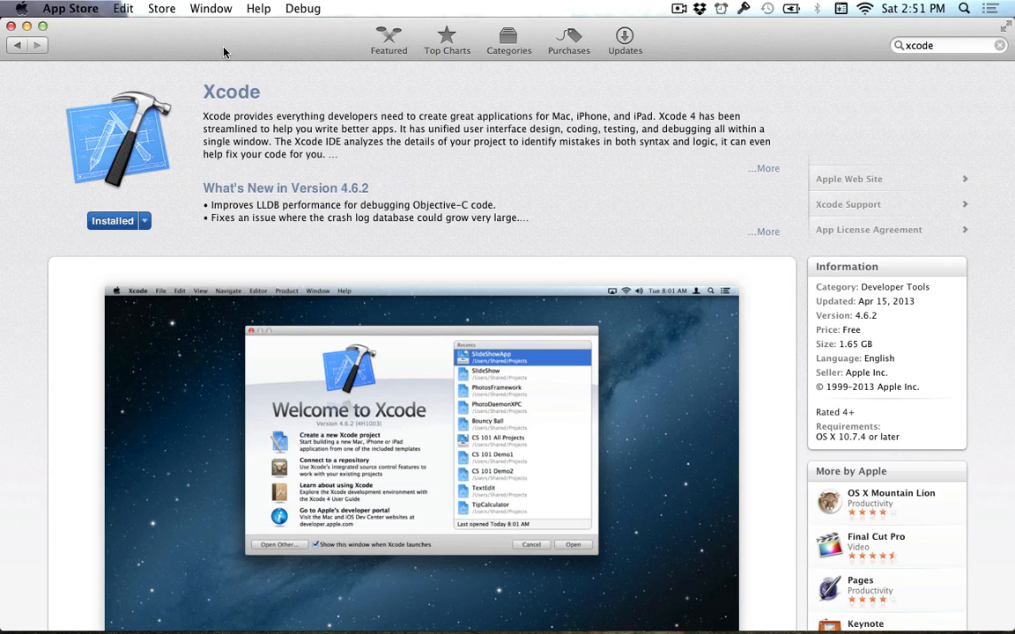
{"action": "mouse_move", "coordinate": [184, 155]}
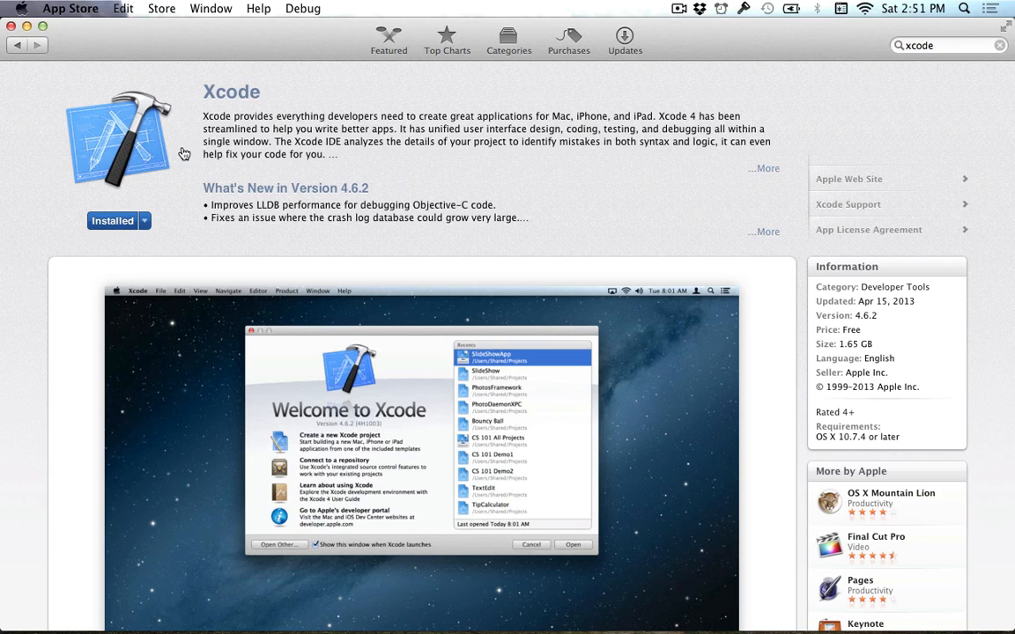
{"action": "mouse_move", "coordinate": [254, 95]}
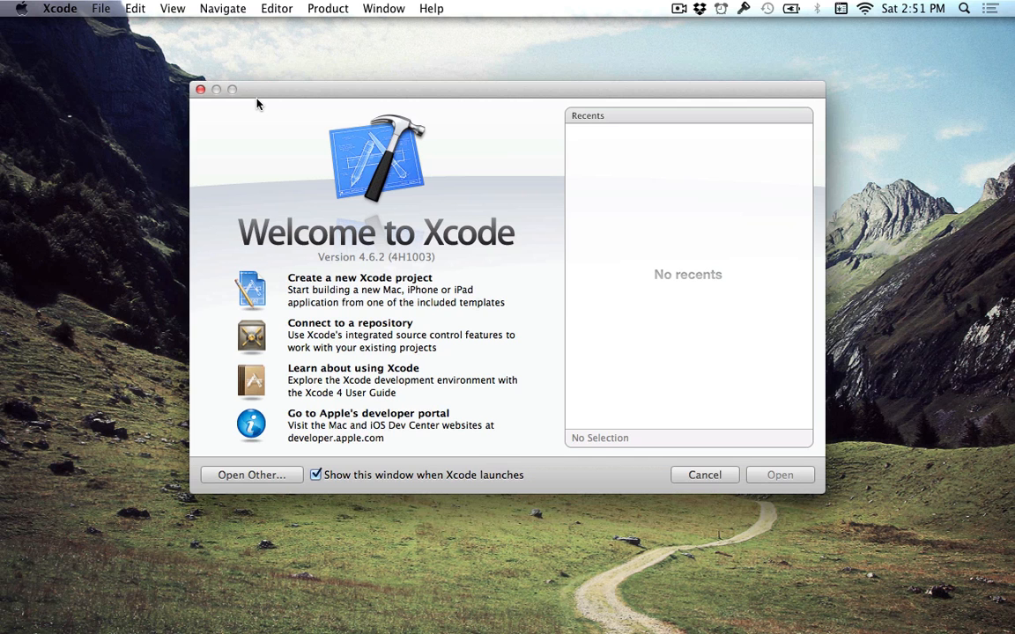
{"action": "mouse_move", "coordinate": [524, 116]}
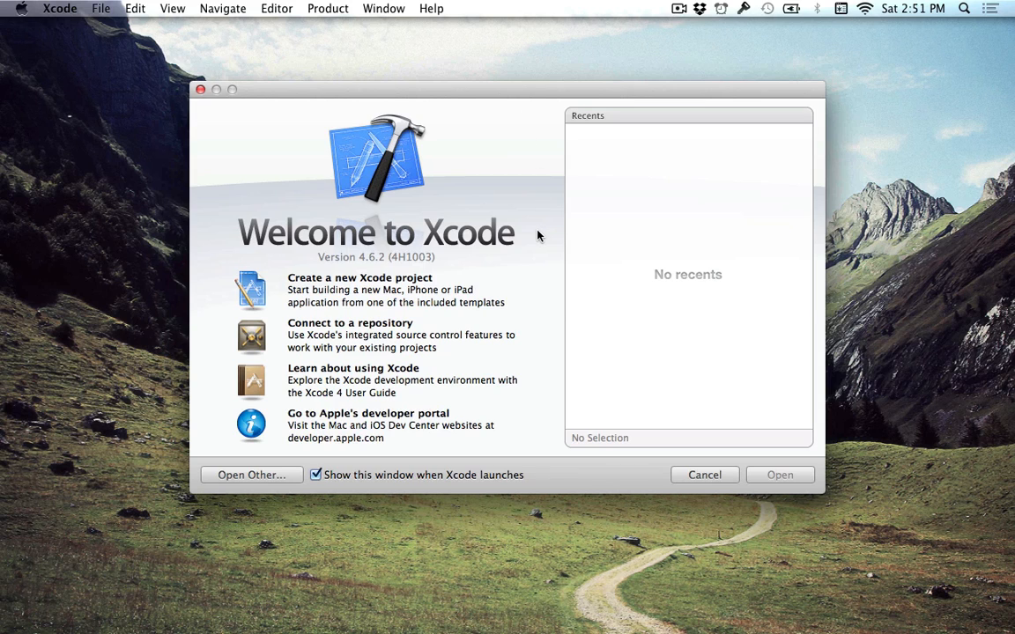
{"action": "mouse_move", "coordinate": [529, 144]}
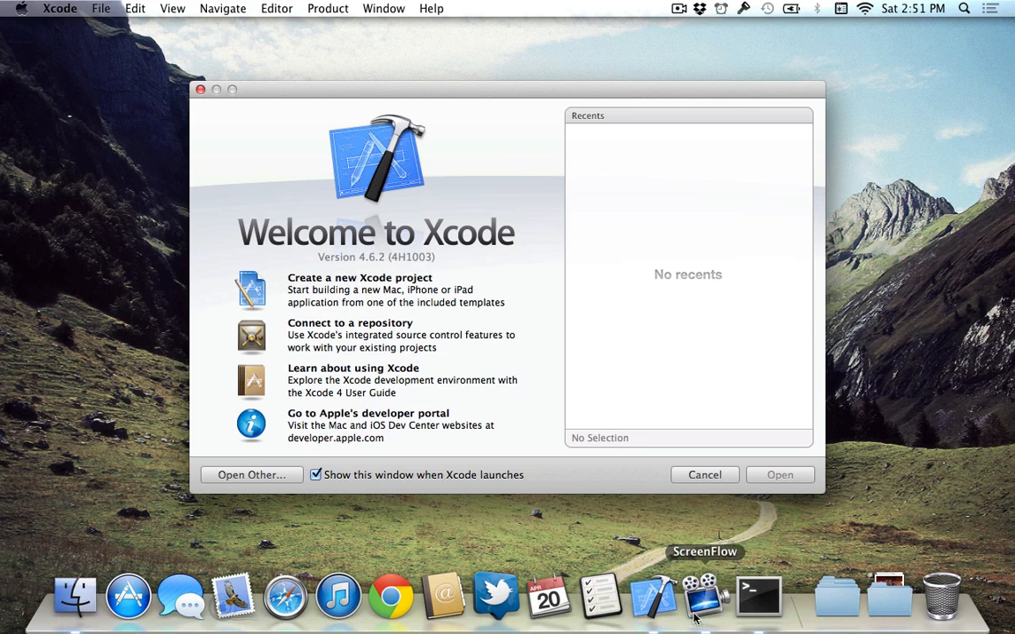
{"action": "mouse_move", "coordinate": [589, 264]}
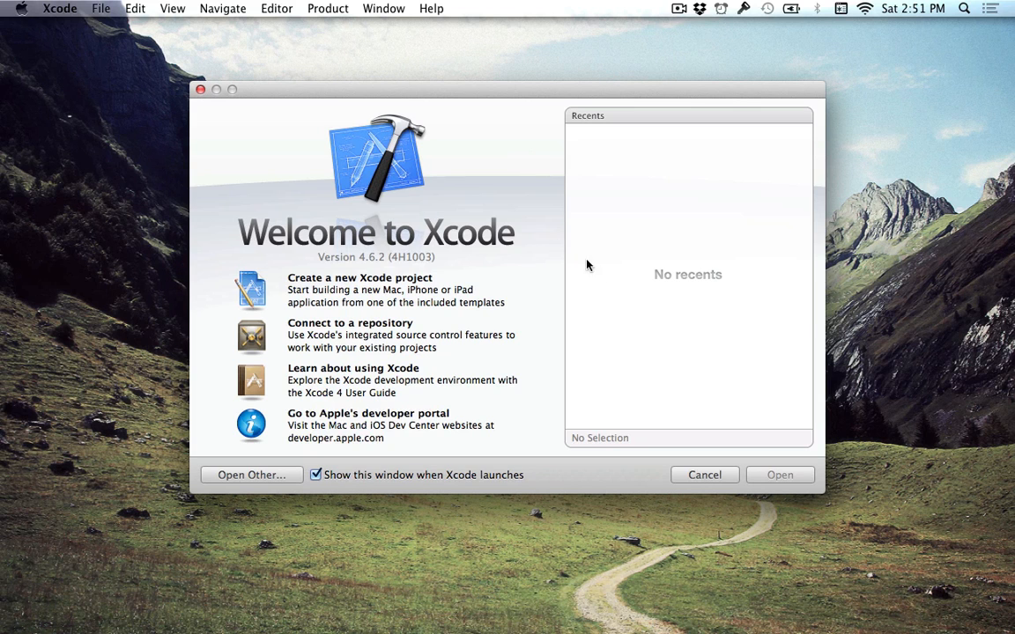
{"action": "mouse_move", "coordinate": [536, 231]}
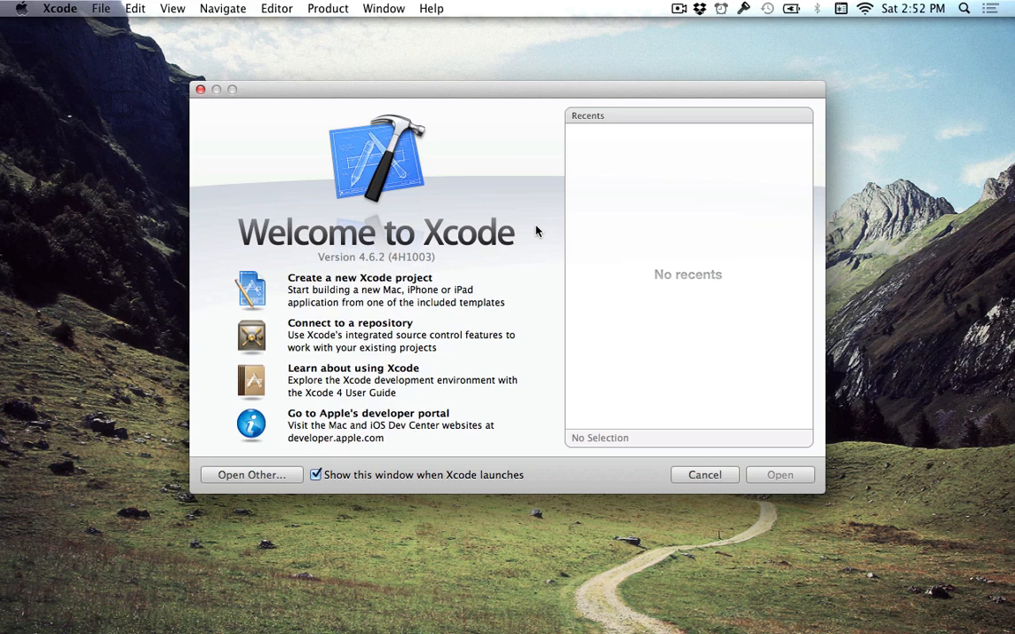
{"action": "mouse_move", "coordinate": [537, 247]}
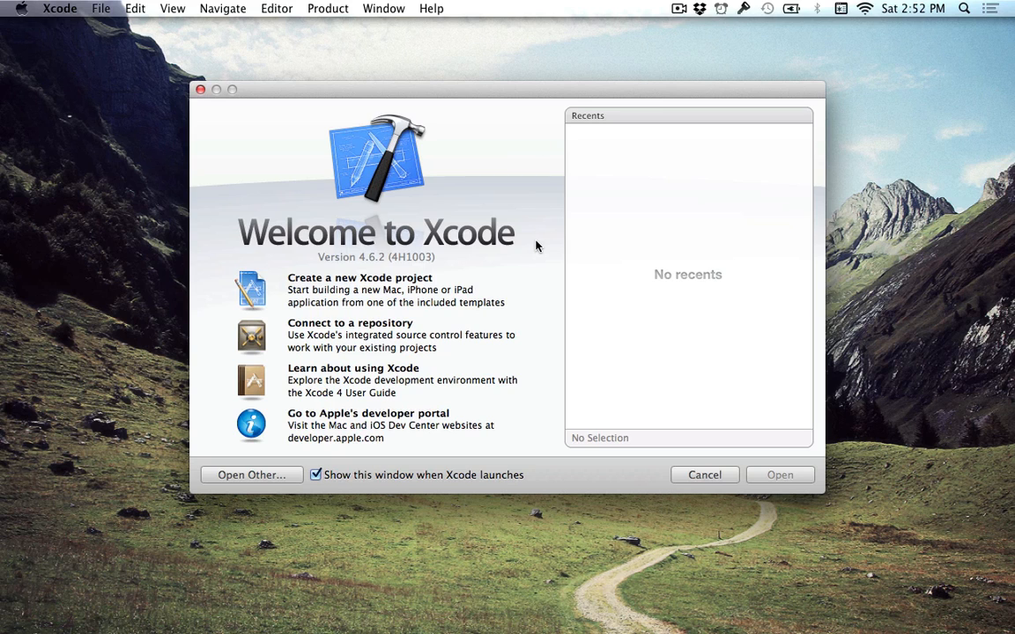
{"action": "mouse_move", "coordinate": [500, 238]}
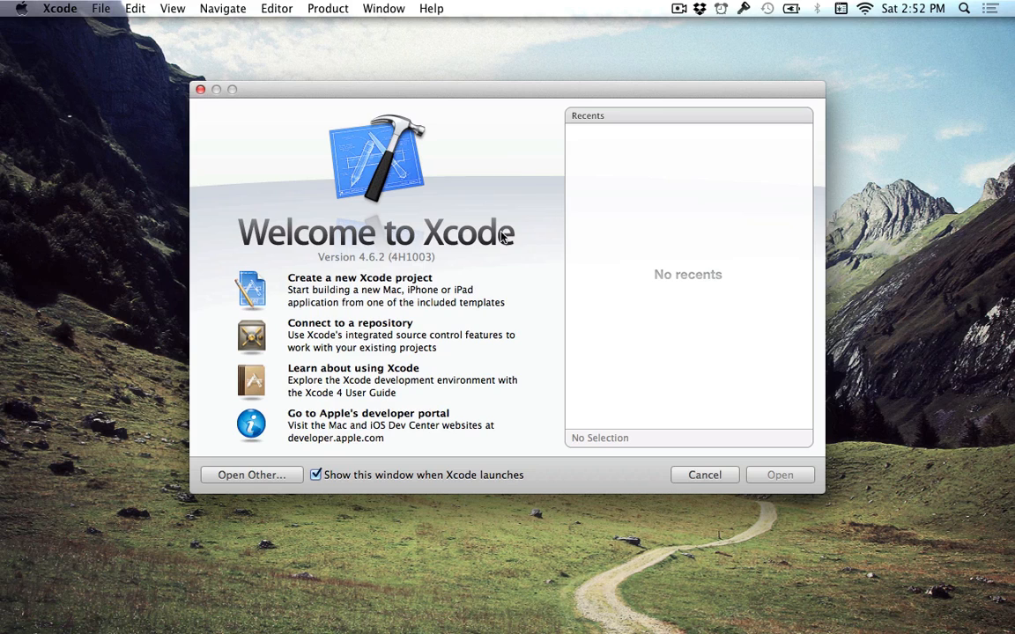
{"action": "mouse_move", "coordinate": [520, 215]}
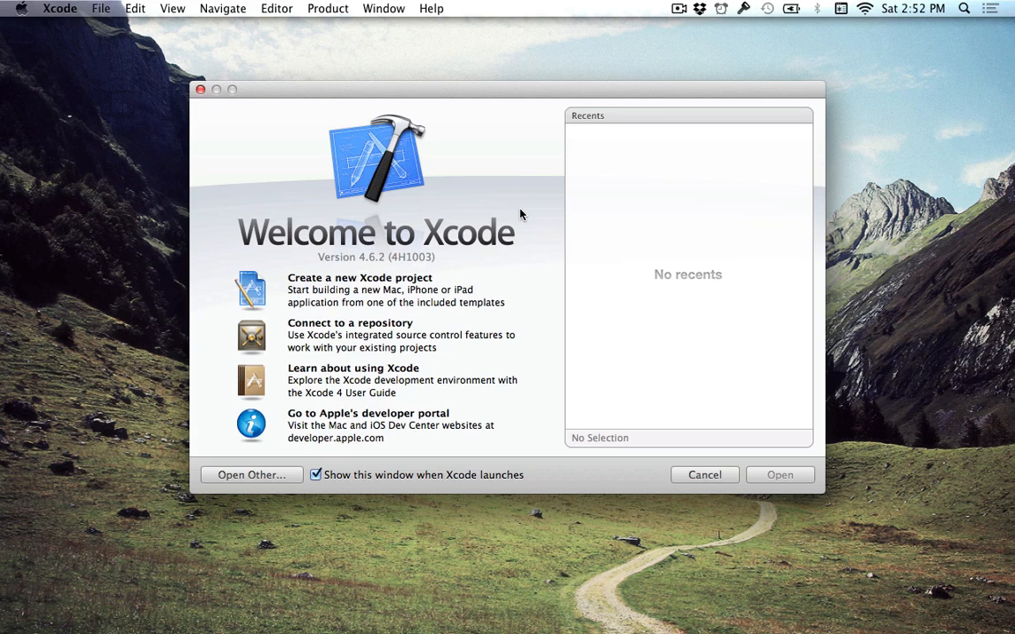
{"action": "mouse_move", "coordinate": [539, 237]}
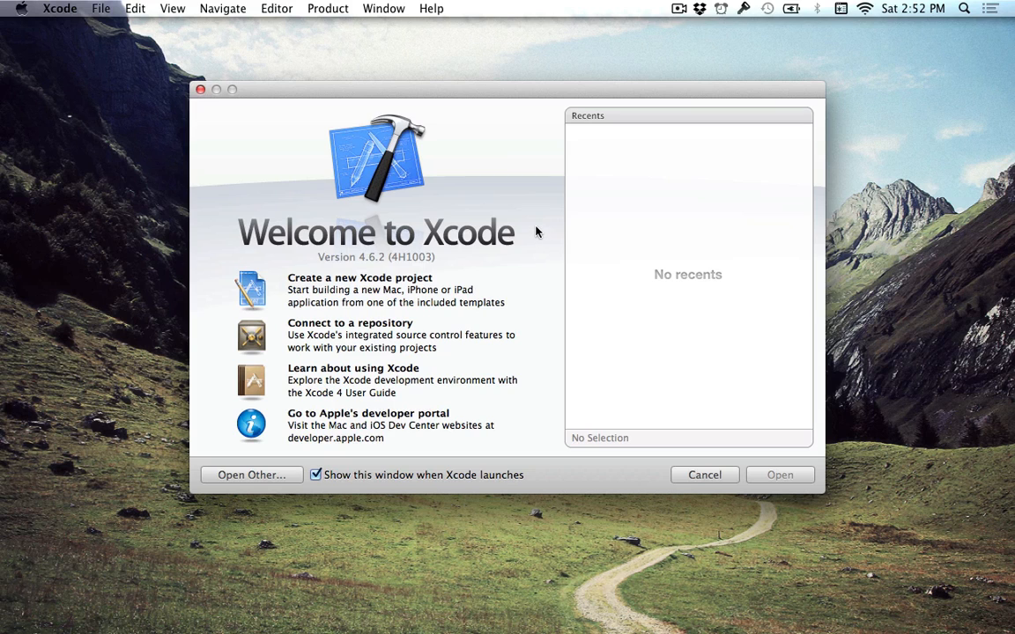
{"action": "mouse_move", "coordinate": [490, 284]}
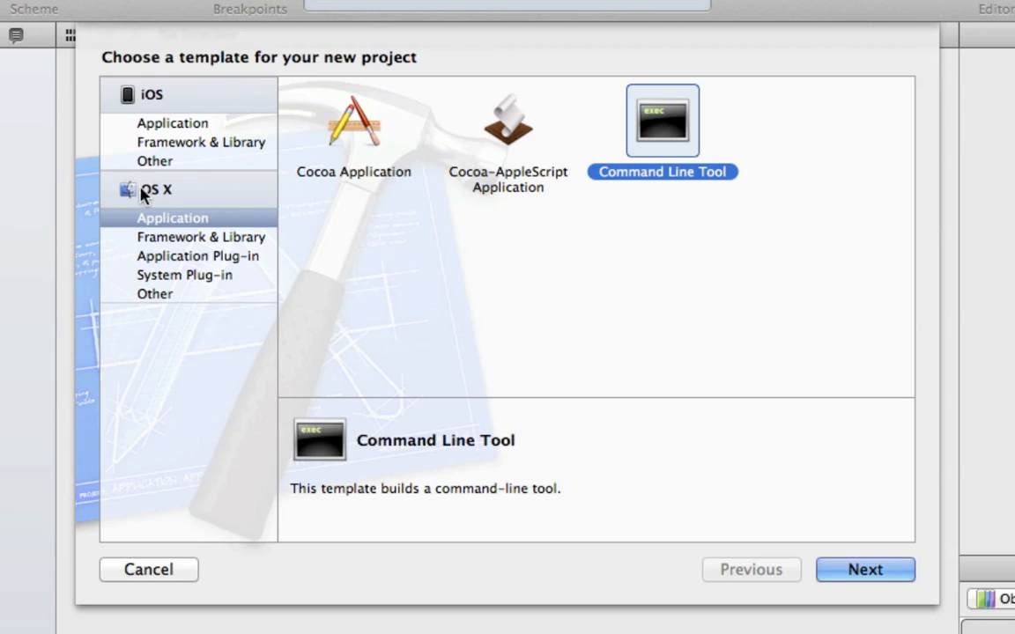
{"action": "mouse_move", "coordinate": [215, 229]}
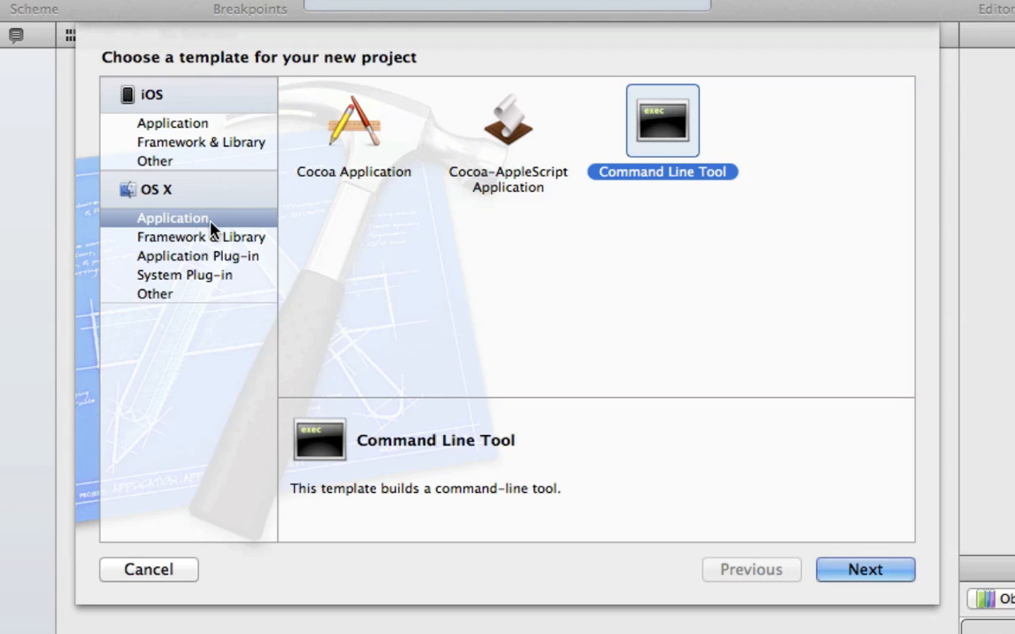
{"action": "mouse_move", "coordinate": [582, 120]}
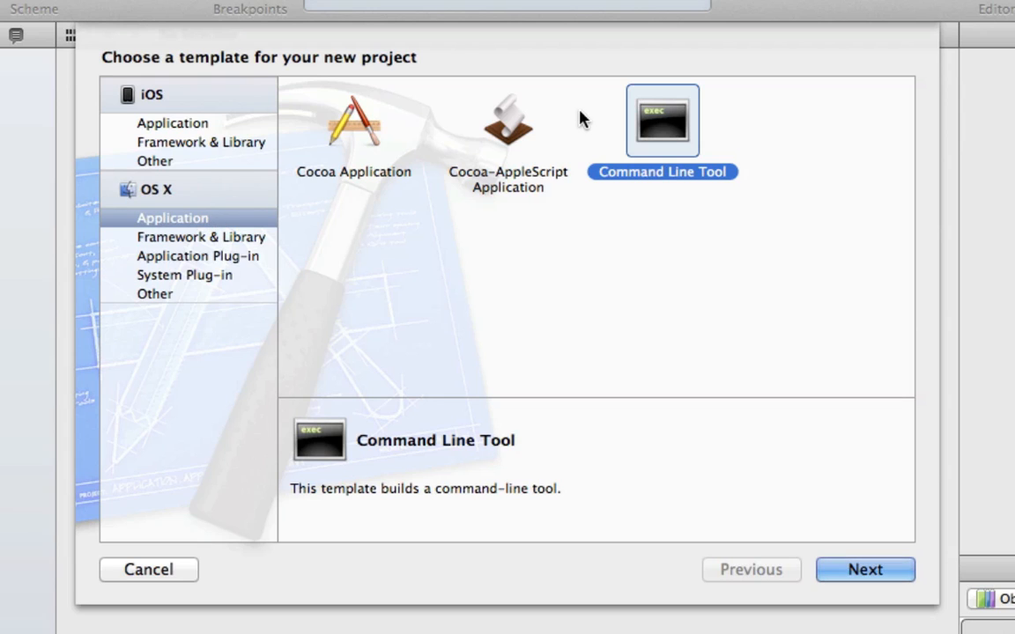
{"action": "mouse_move", "coordinate": [677, 162]}
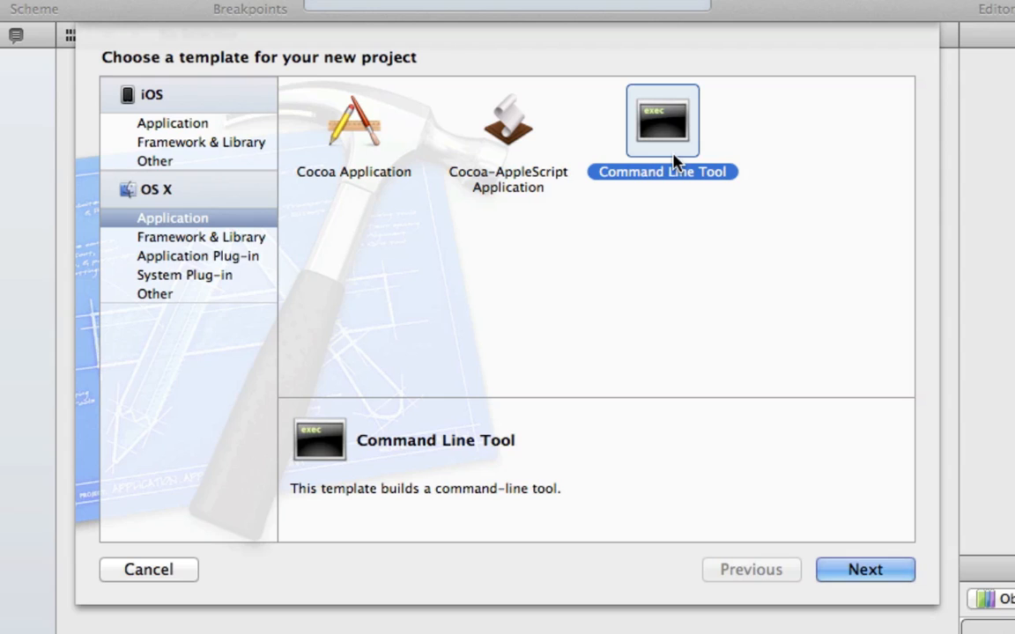
{"action": "mouse_move", "coordinate": [712, 123]}
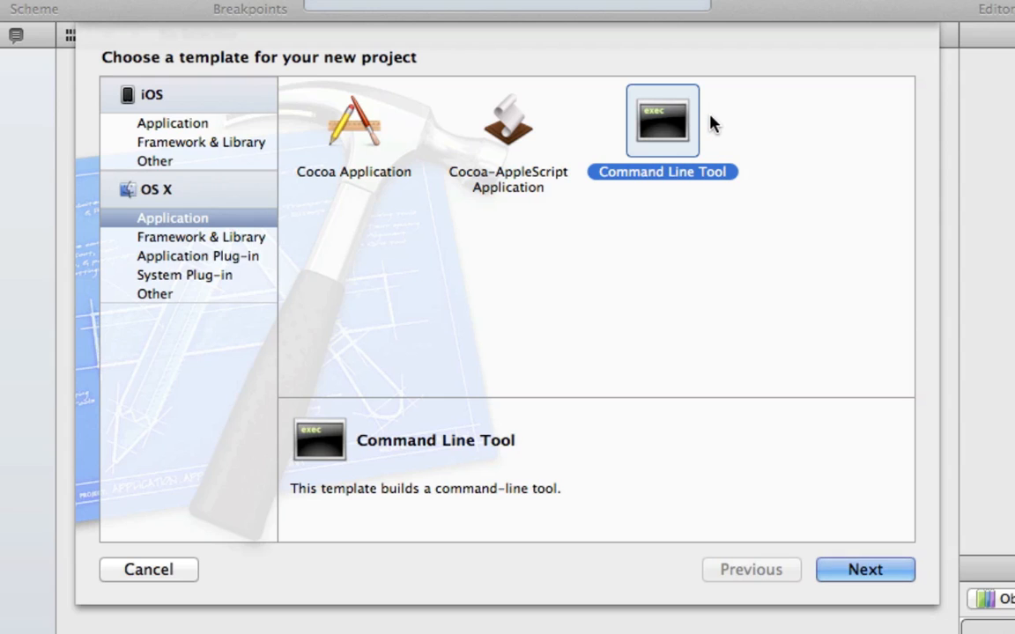
{"action": "mouse_move", "coordinate": [712, 155]}
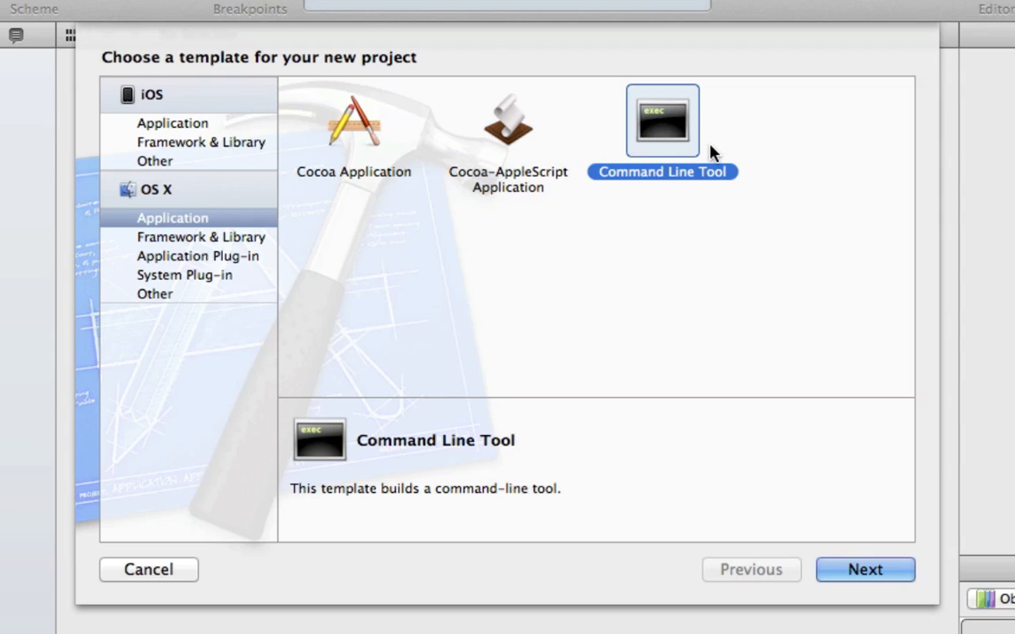
{"action": "mouse_move", "coordinate": [768, 279]}
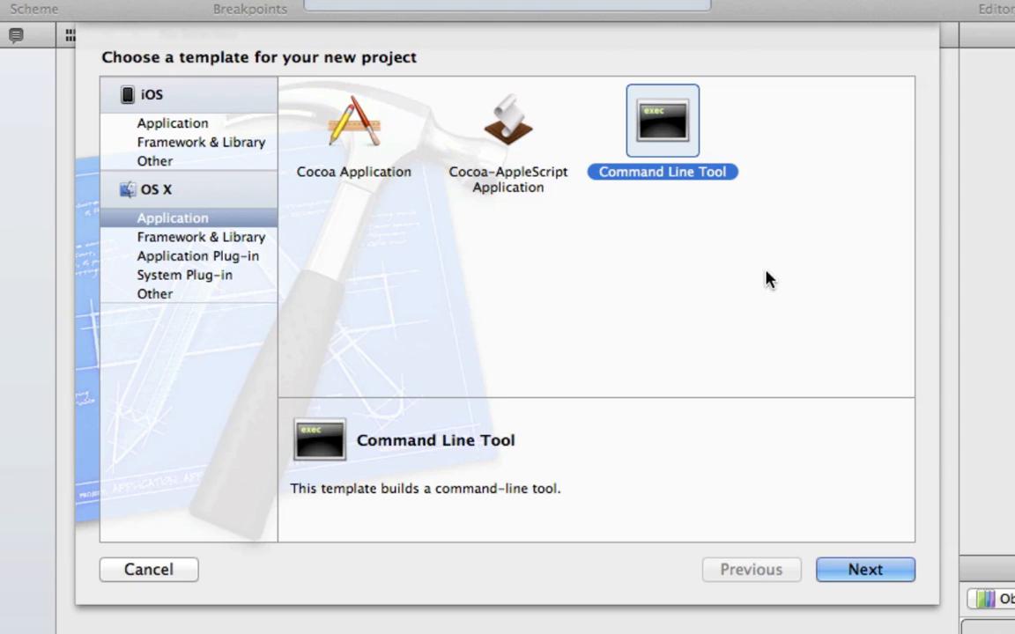
Proceed with the Command Line Tool template to the project options.
{"action": "left_click", "coordinate": [864, 569]}
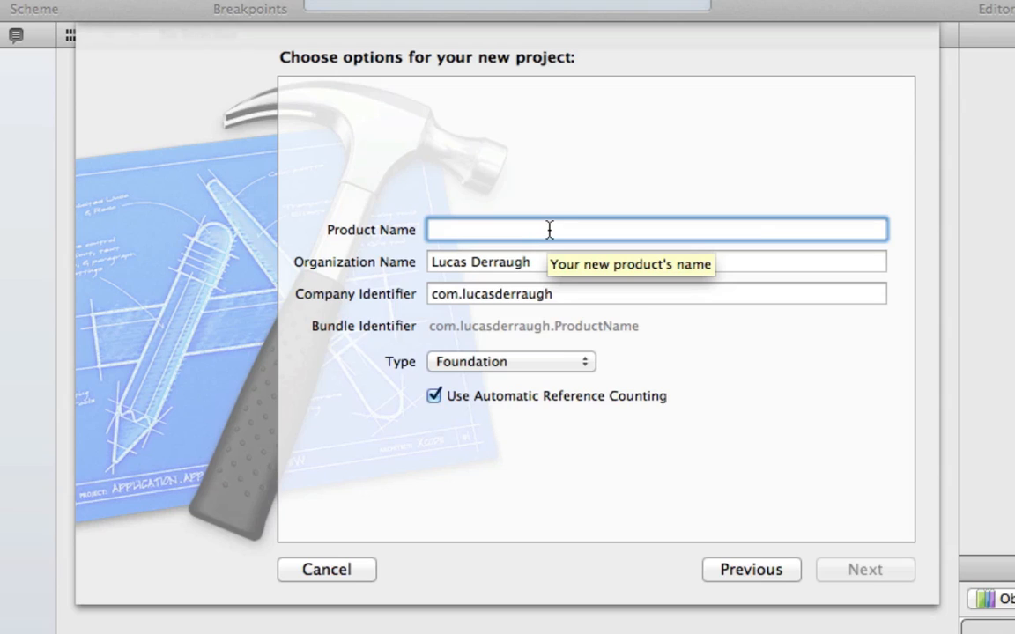
{"action": "mouse_move", "coordinate": [564, 229]}
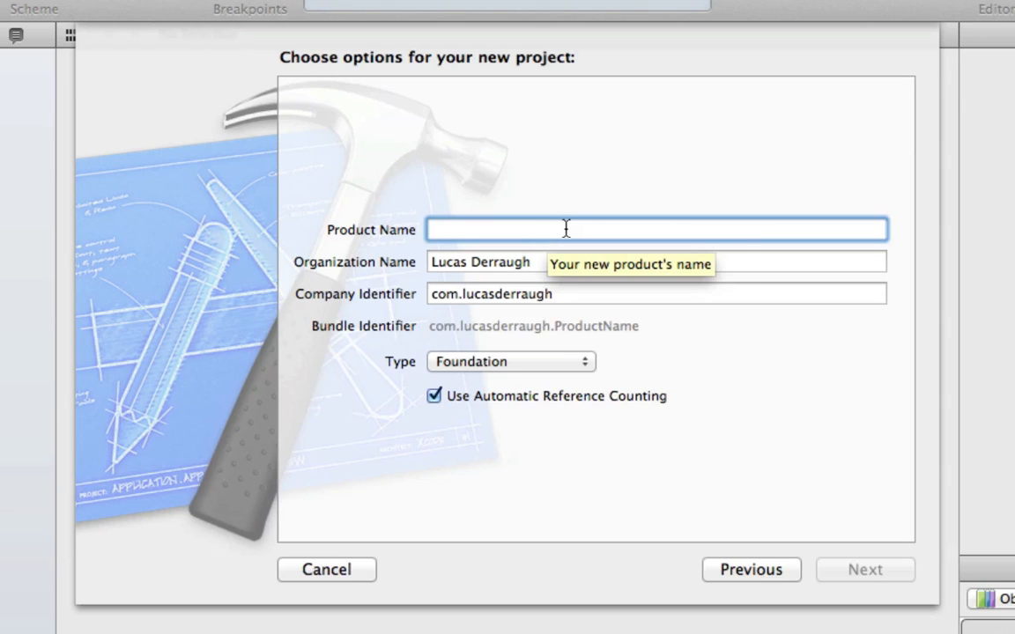
{"action": "mouse_move", "coordinate": [595, 222]}
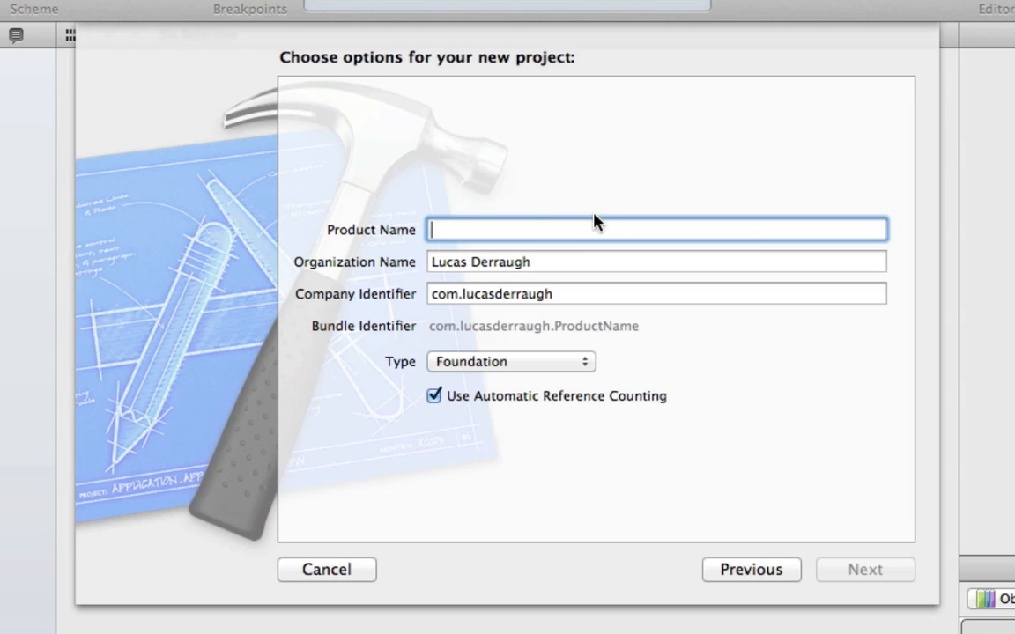
{"action": "mouse_move", "coordinate": [588, 346]}
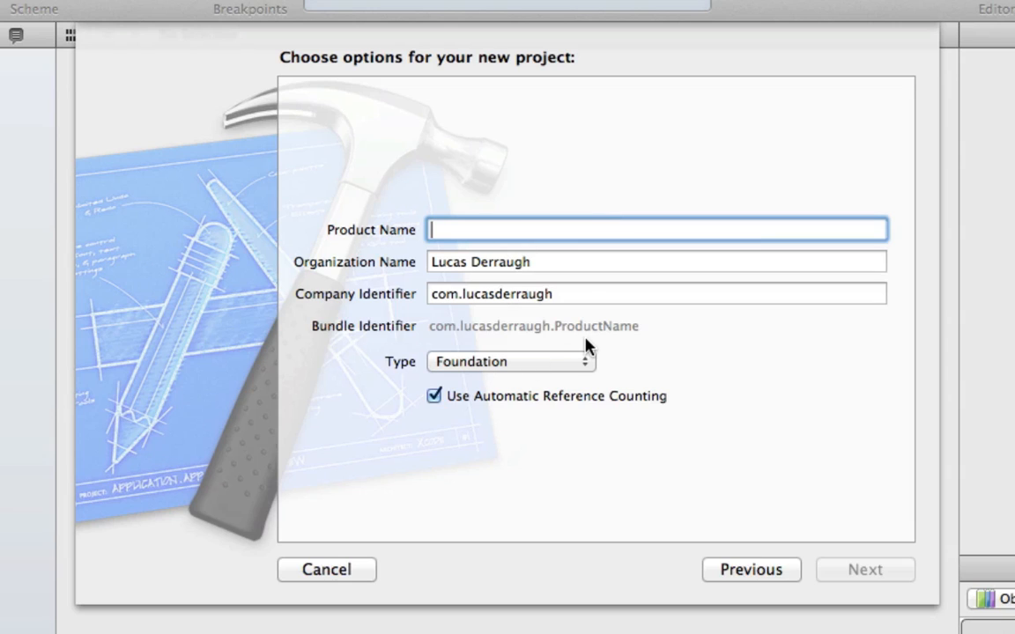
Name the product 'Lesson 1' and choose C as the command-line tool type.
{"action": "type", "text": "Lesson 1"}
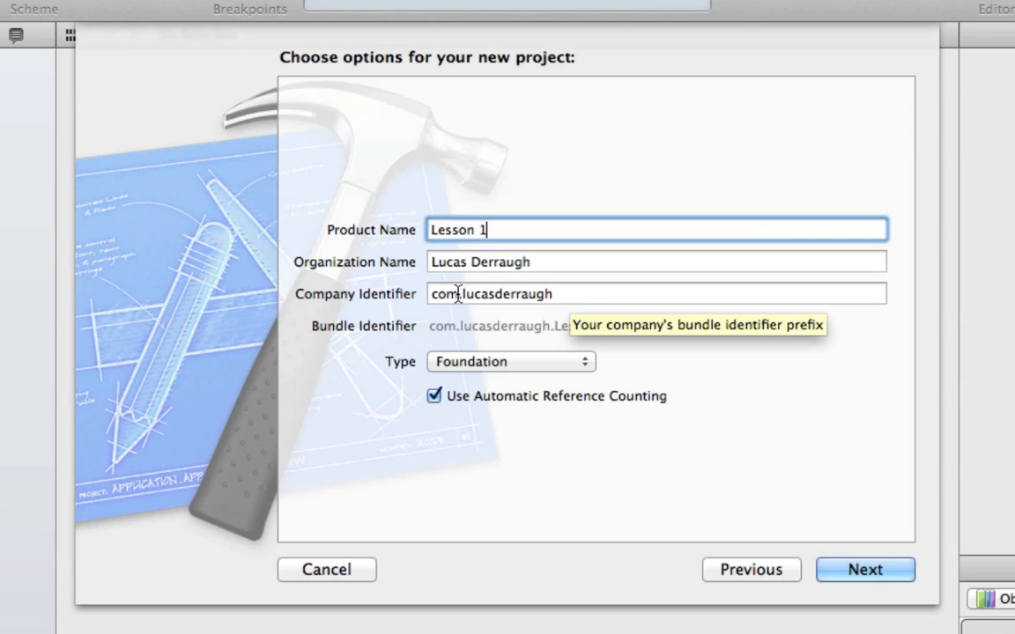
{"action": "mouse_move", "coordinate": [668, 398]}
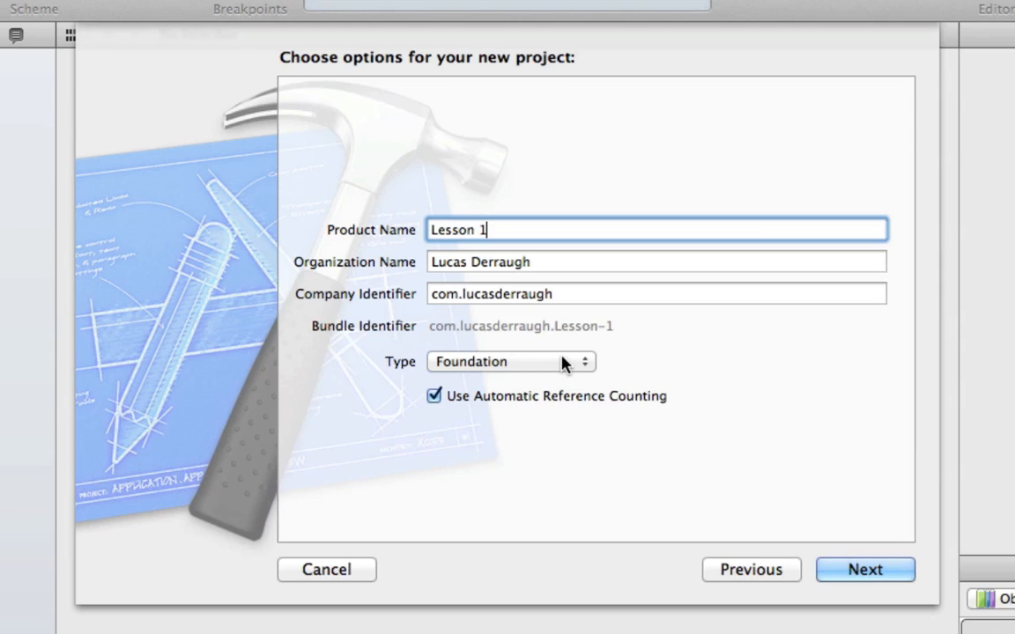
{"action": "mouse_move", "coordinate": [532, 363]}
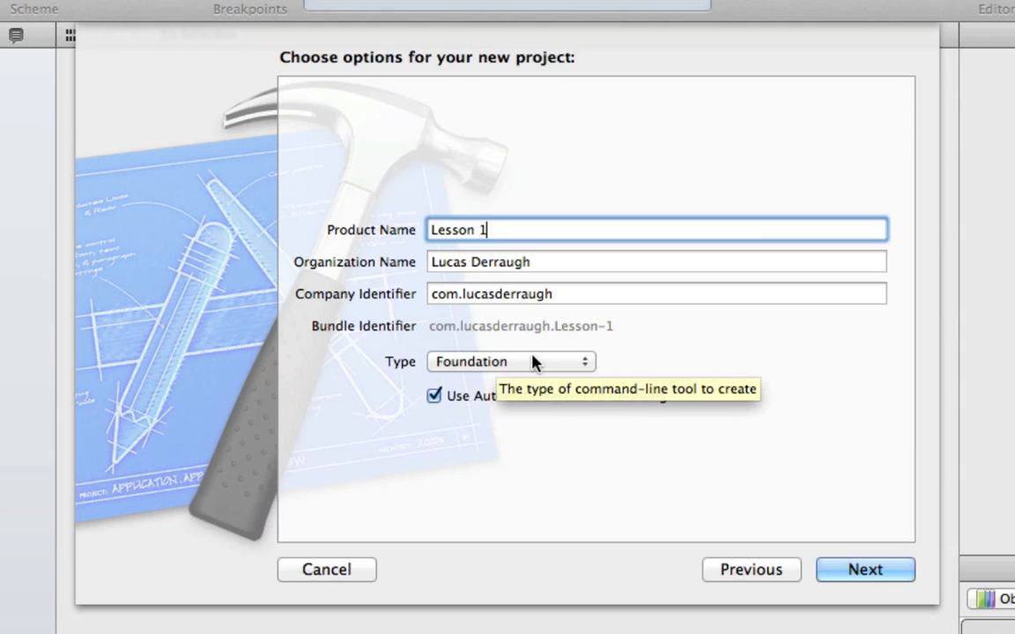
{"action": "mouse_move", "coordinate": [537, 363]}
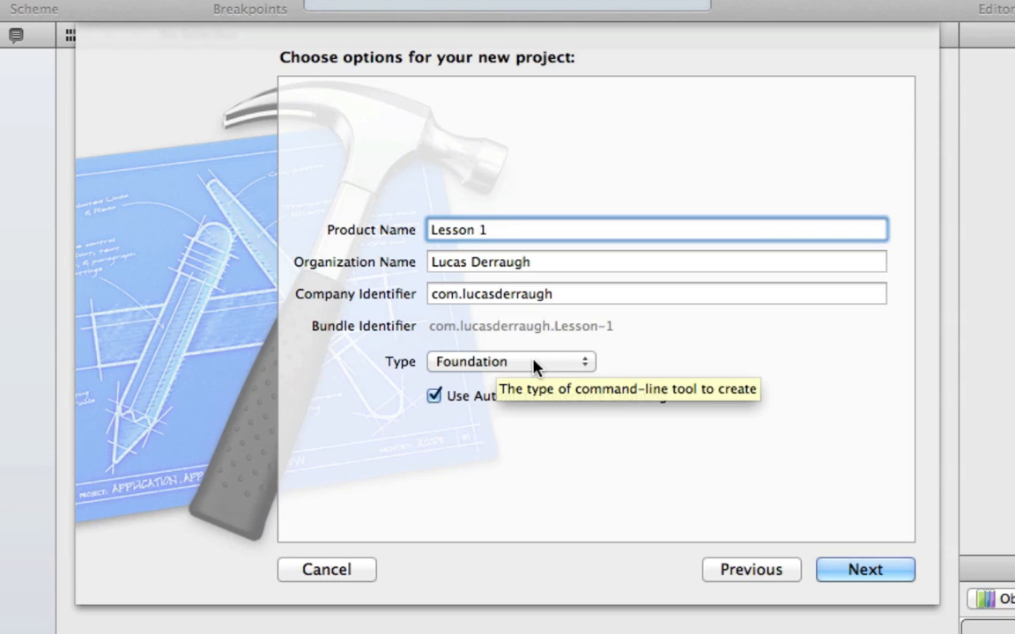
{"action": "left_click", "coordinate": [511, 361]}
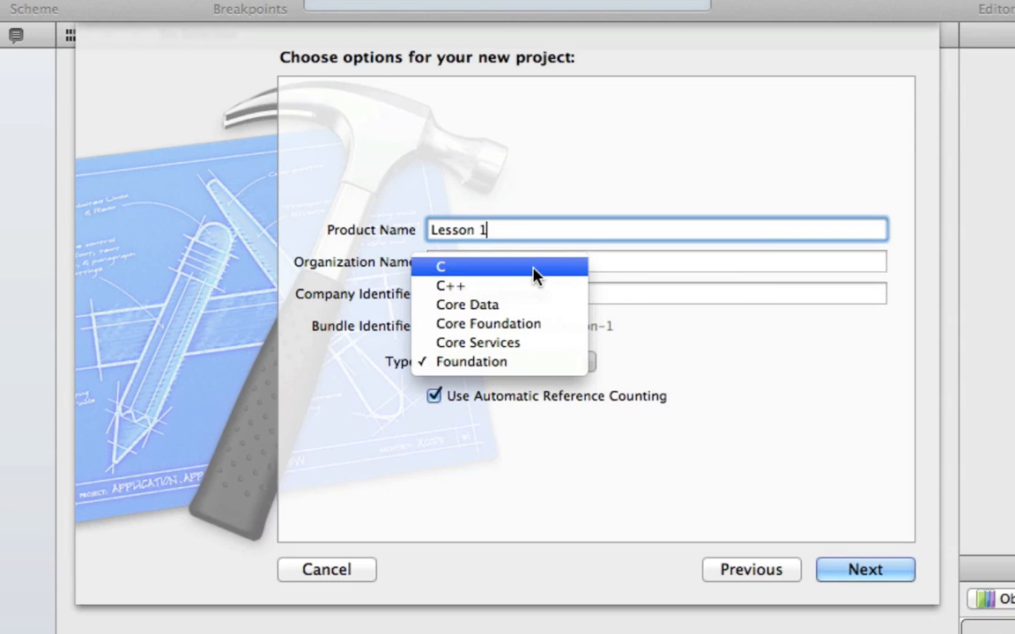
{"action": "left_click", "coordinate": [440, 268]}
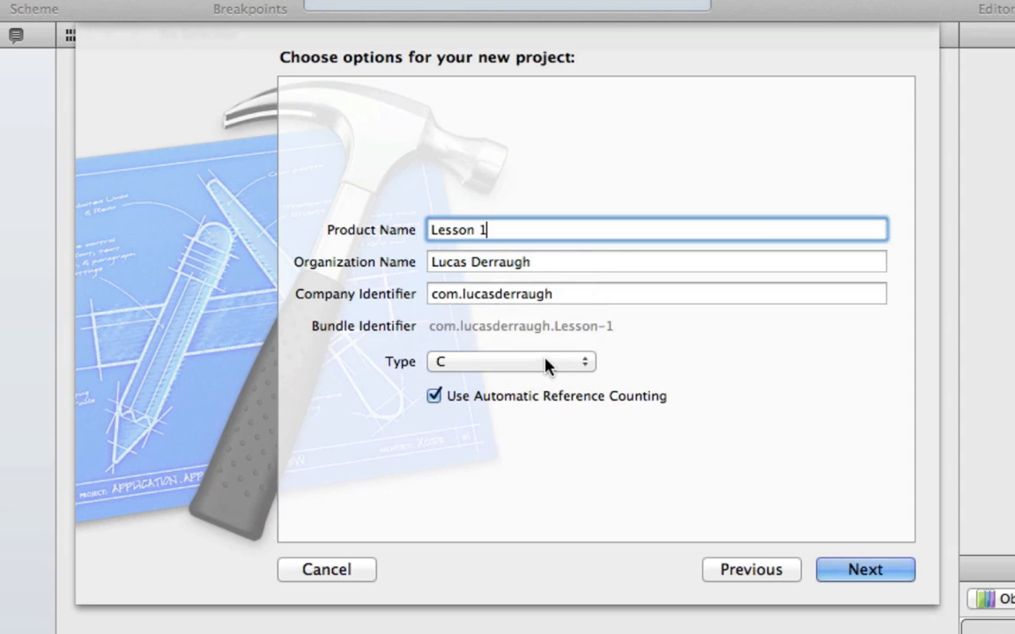
{"action": "mouse_move", "coordinate": [510, 374]}
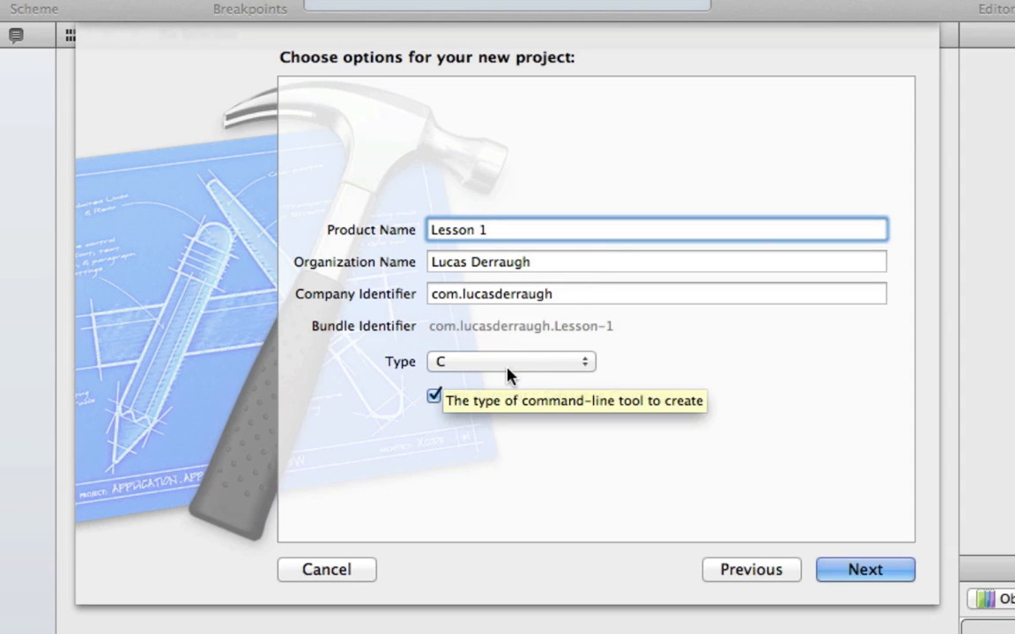
{"action": "mouse_move", "coordinate": [790, 432]}
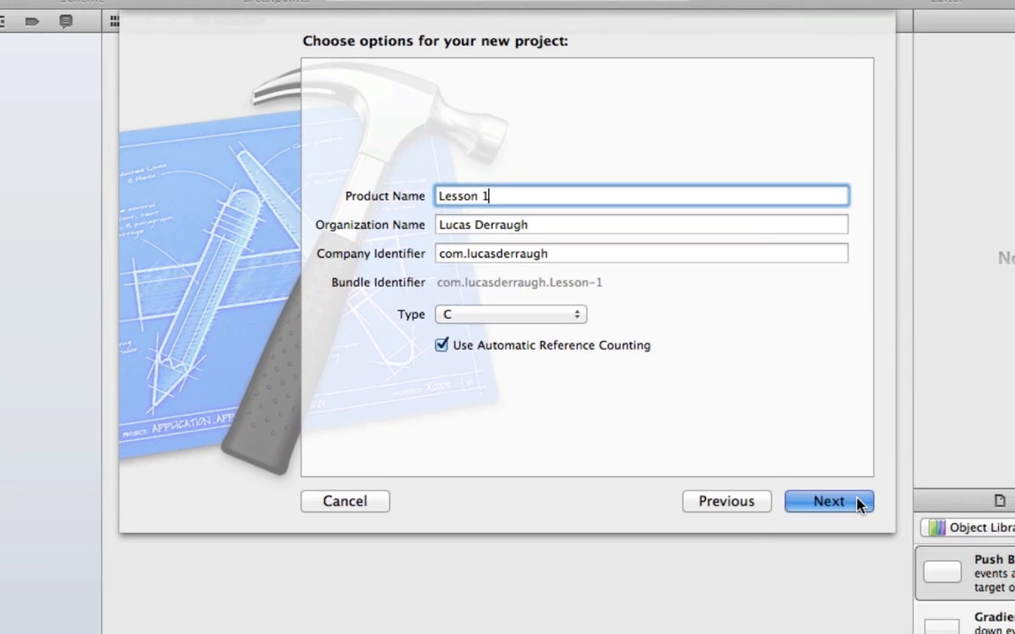
Create the Lesson 1 project and show main.c in the editor with the Utilities pane hidden.
{"action": "left_click", "coordinate": [828, 500]}
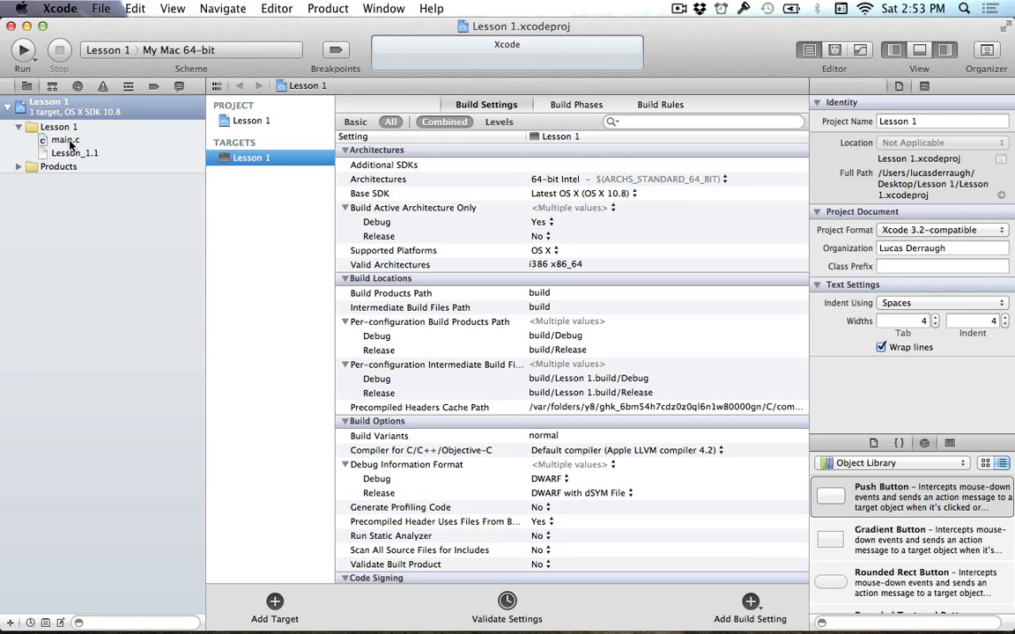
{"action": "left_click", "coordinate": [64, 141]}
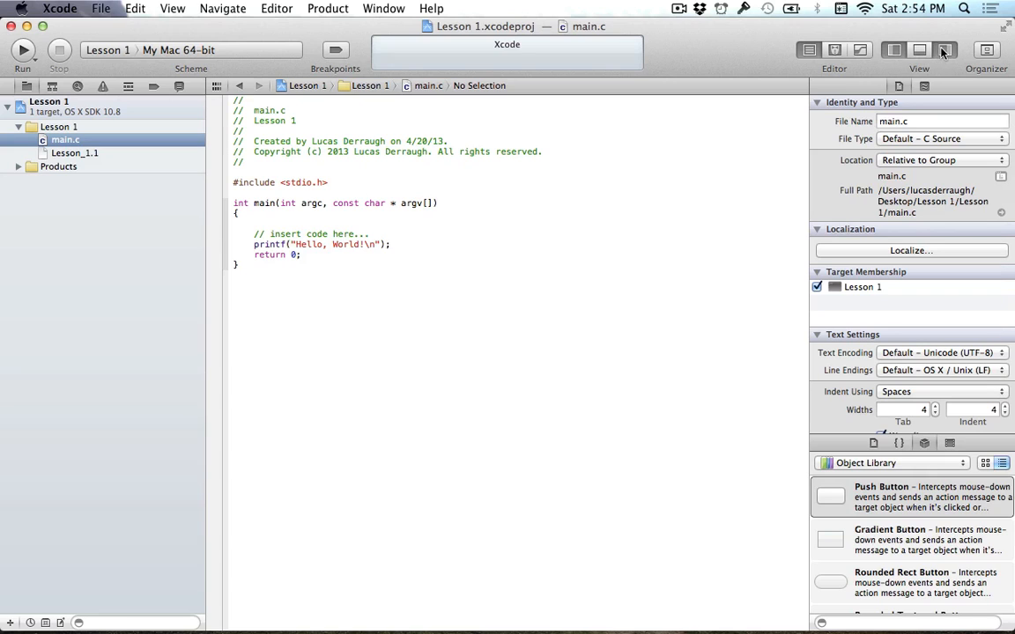
{"action": "mouse_move", "coordinate": [944, 49]}
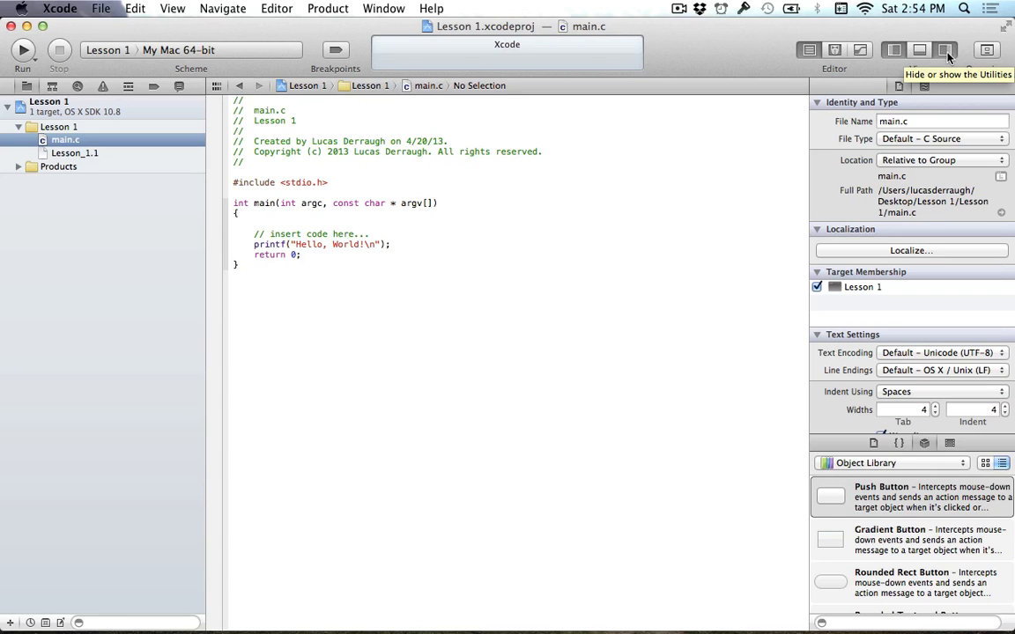
{"action": "left_click", "coordinate": [944, 50]}
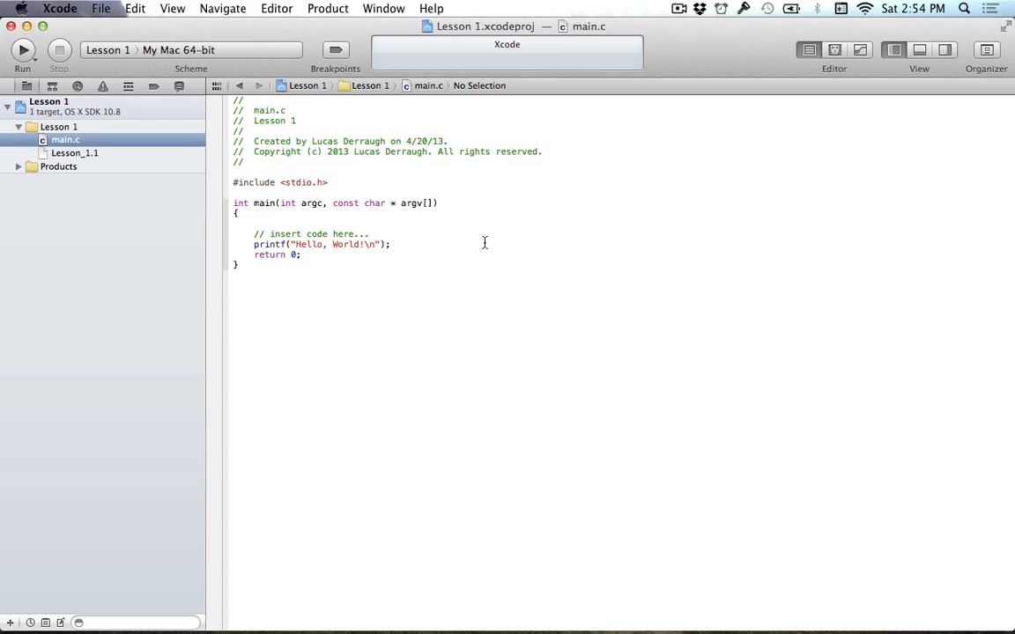
{"action": "mouse_move", "coordinate": [744, 225]}
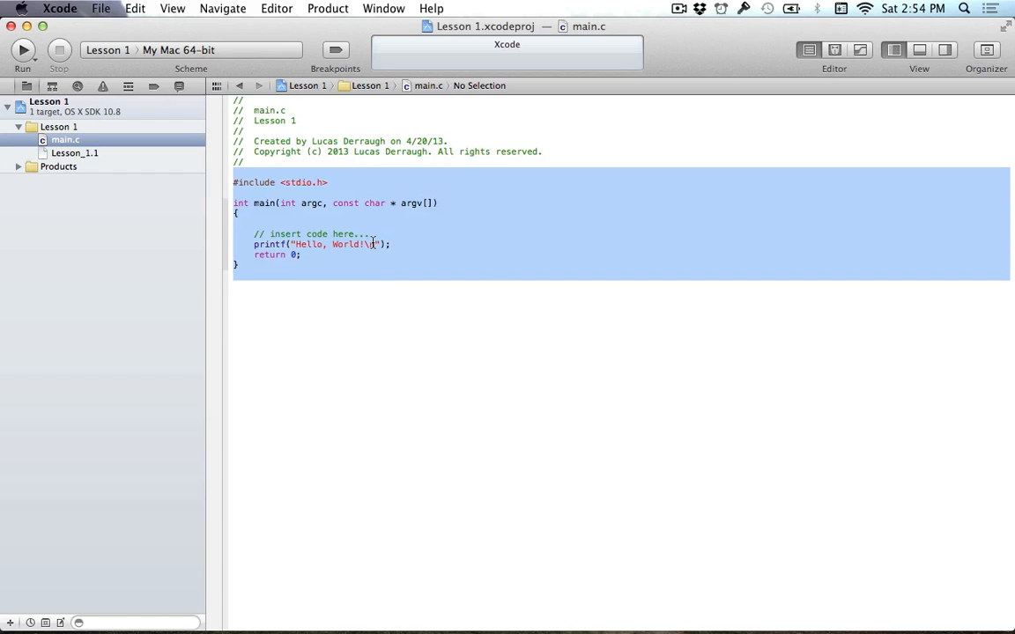
Build and run Lesson 1 so the console prints Hello, World!
{"action": "left_click", "coordinate": [486, 239]}
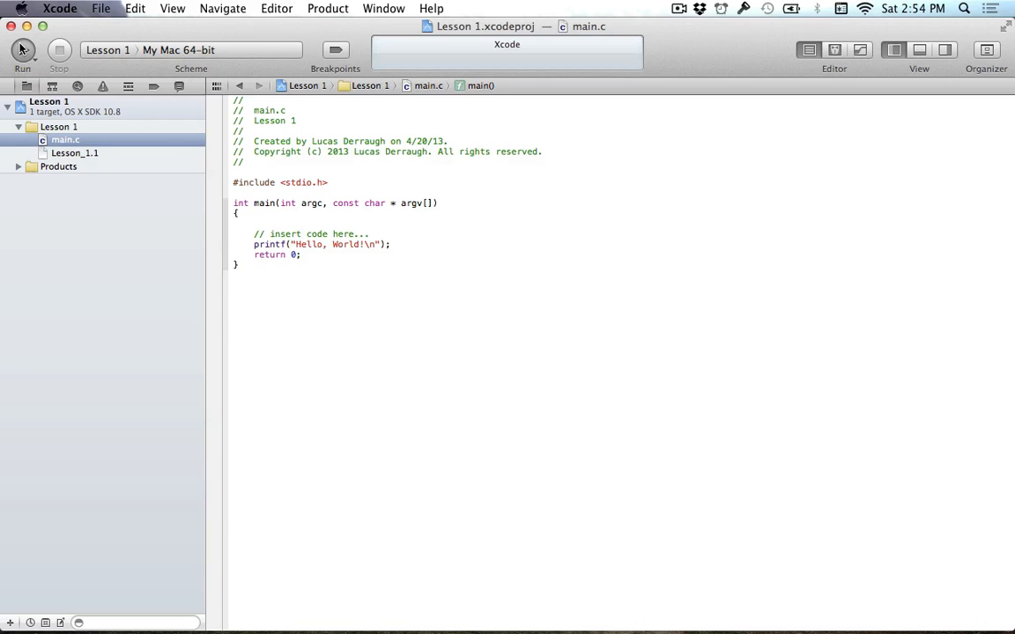
{"action": "left_click", "coordinate": [21, 49]}
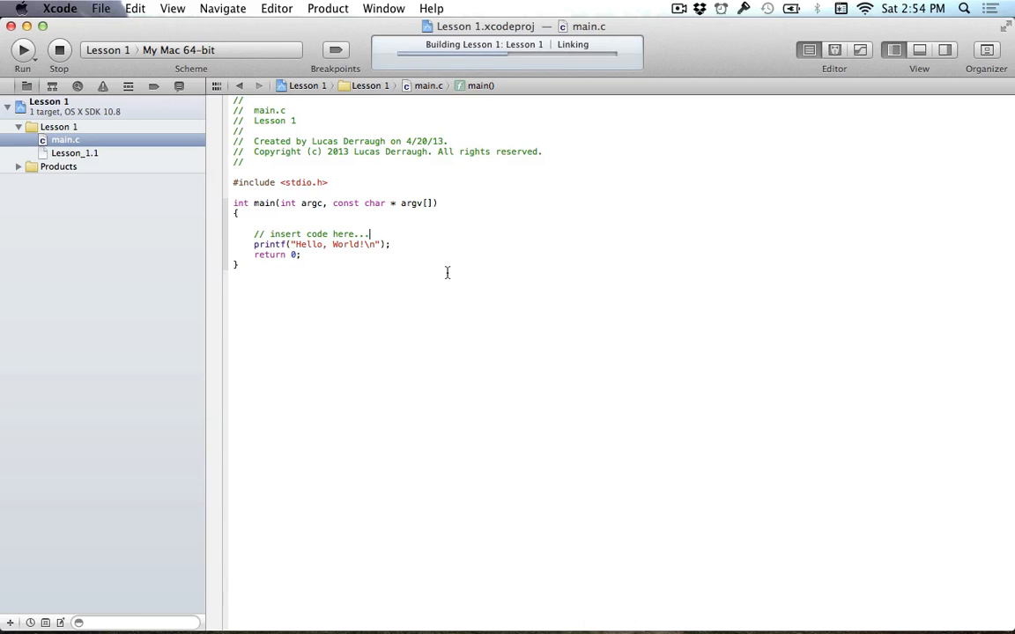
{"action": "left_click", "coordinate": [22, 49]}
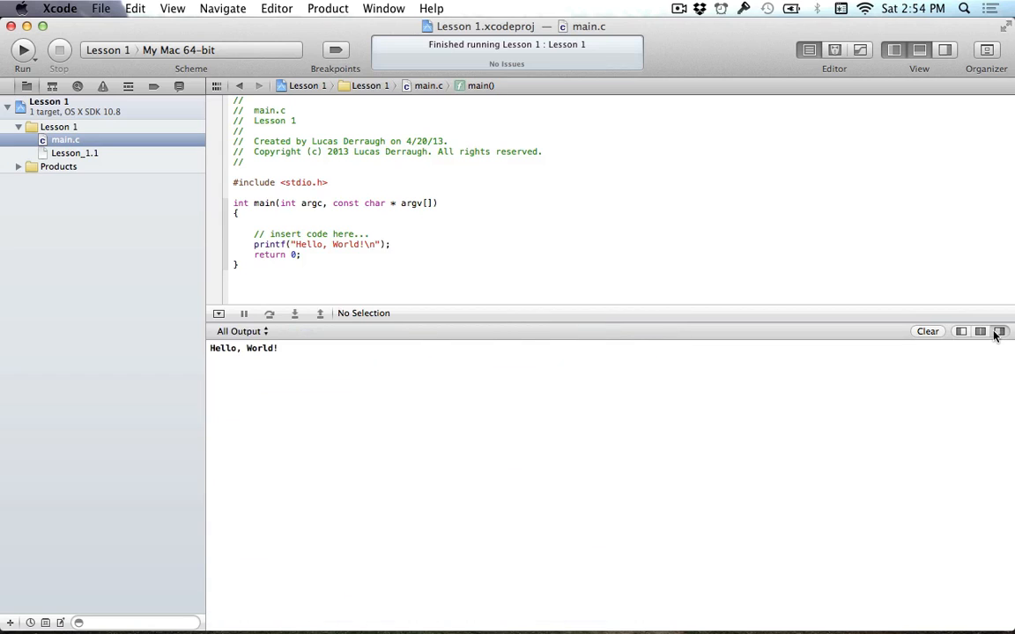
Show the variables view beside the All Output console and highlight the printf line.
{"action": "left_click", "coordinate": [998, 331]}
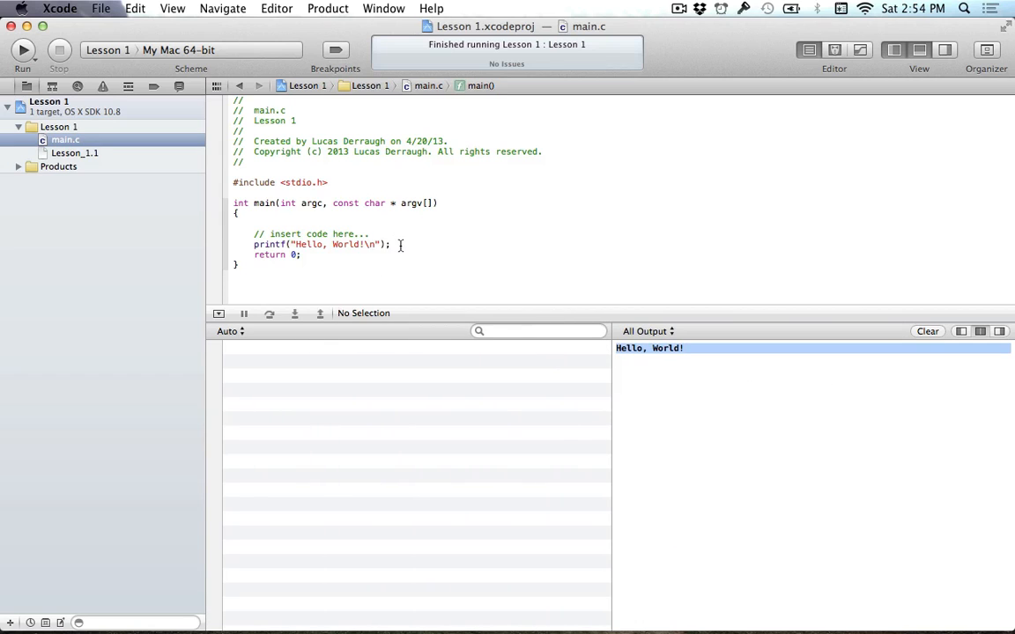
{"action": "triple_click", "coordinate": [321, 243]}
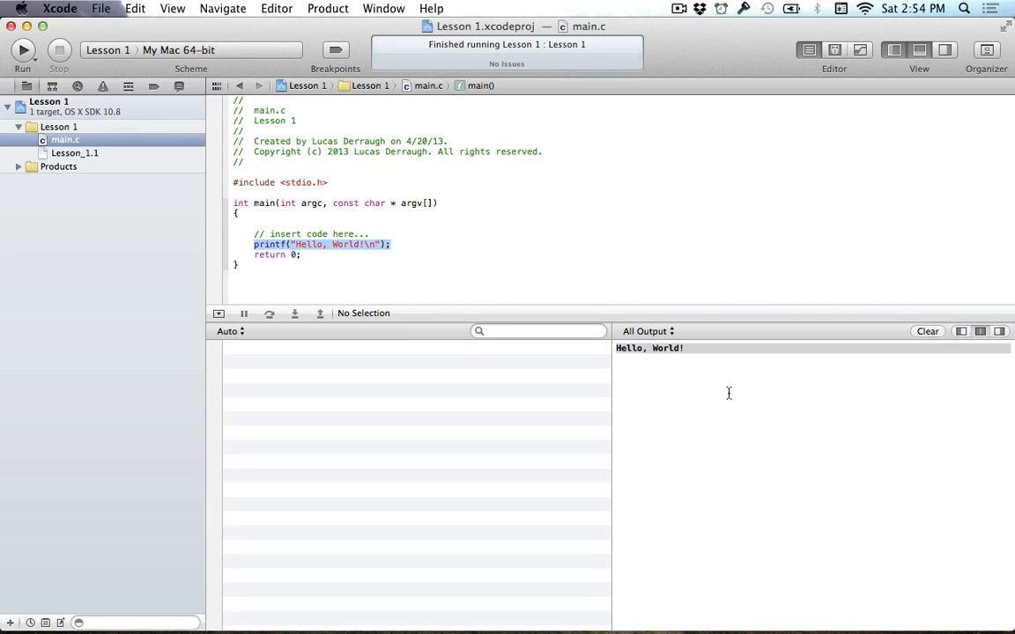
{"action": "left_click", "coordinate": [301, 254]}
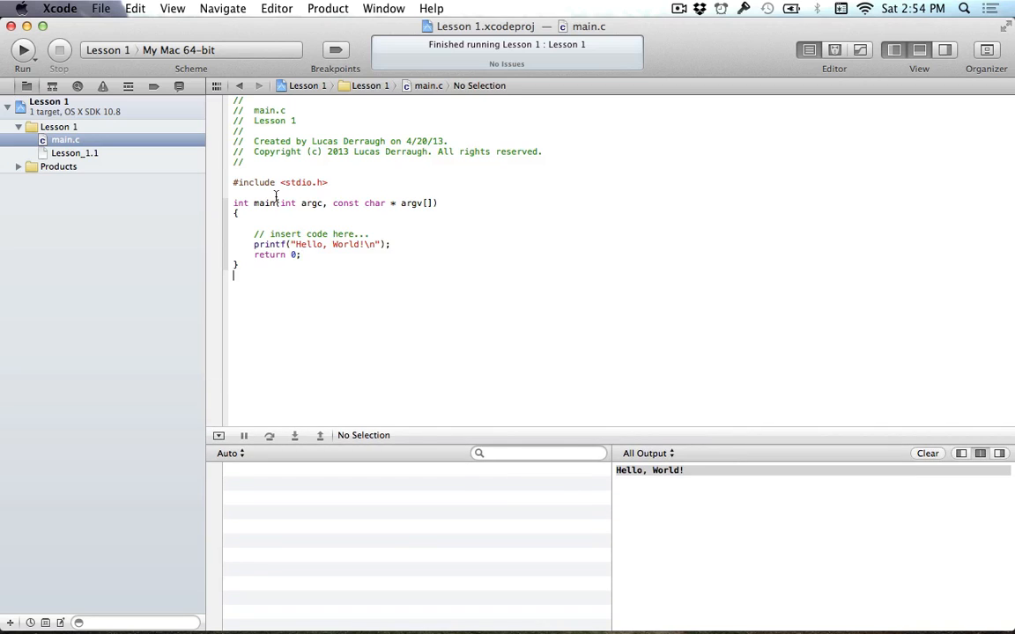
{"action": "mouse_move", "coordinate": [583, 389]}
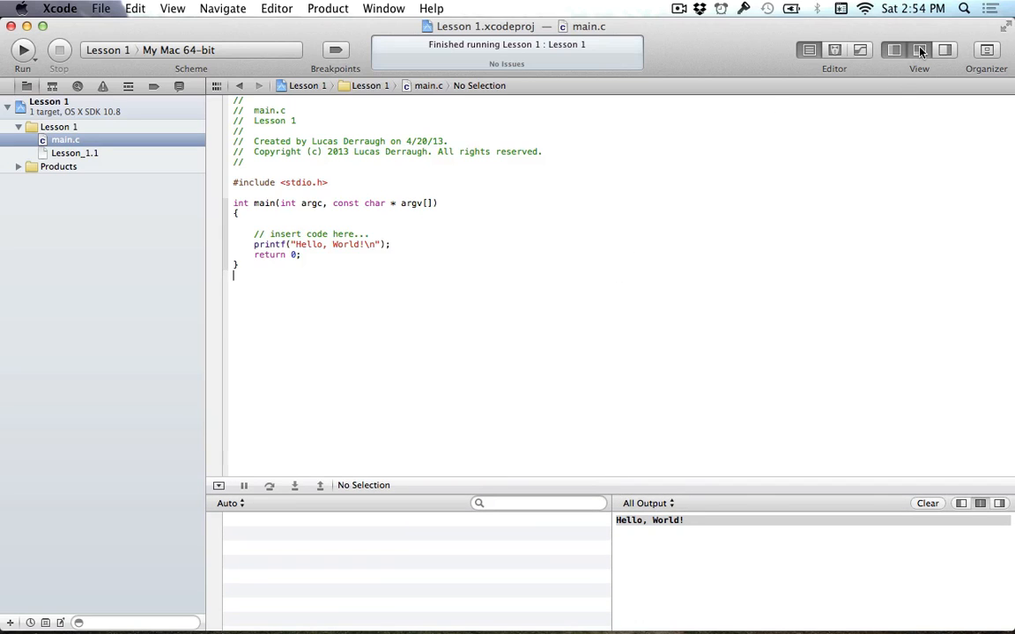
{"action": "mouse_move", "coordinate": [921, 50]}
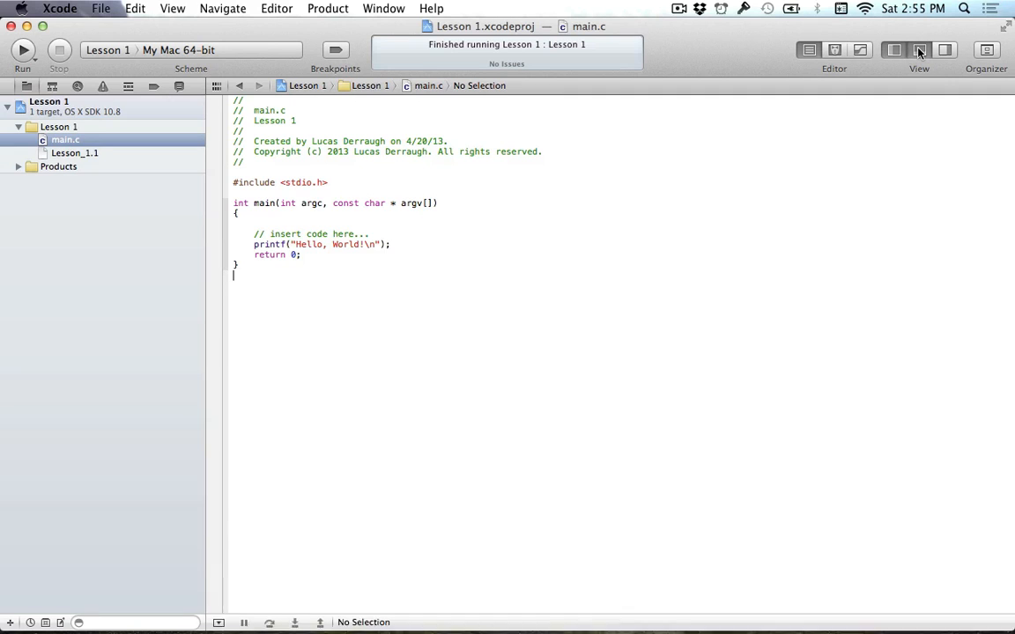
Toggle the debug area and leave it hidden, keeping only the navigator and main.c code.
{"action": "left_click", "coordinate": [920, 49]}
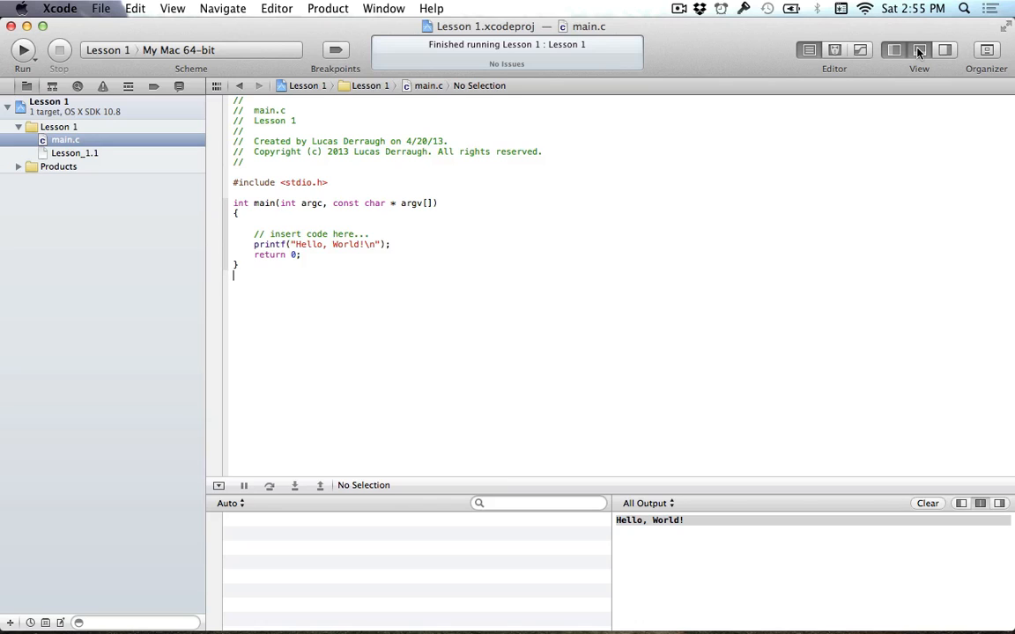
{"action": "left_click", "coordinate": [920, 49]}
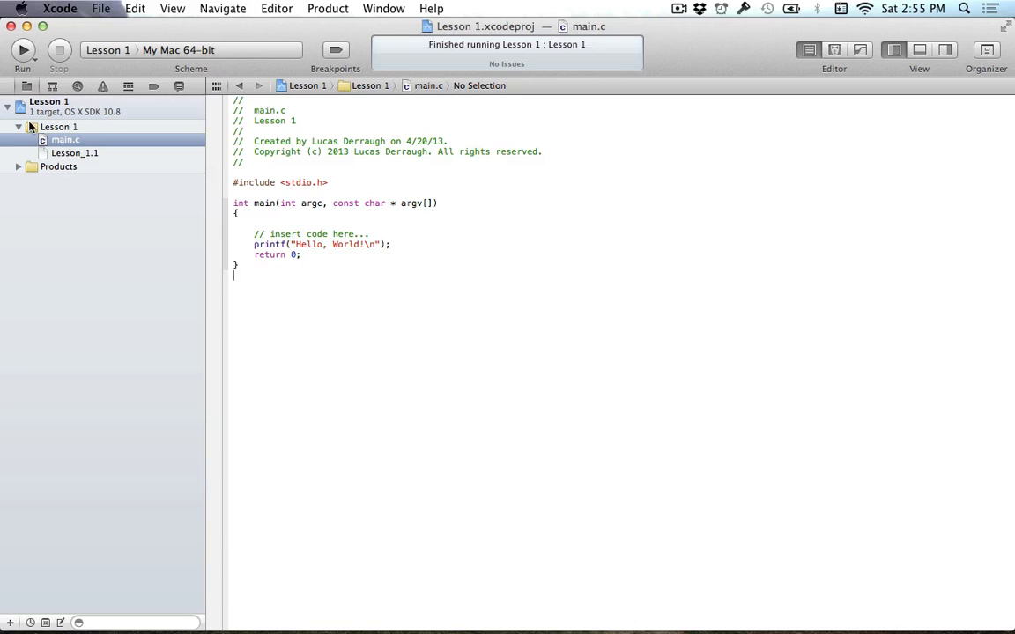
{"action": "left_click", "coordinate": [22, 49]}
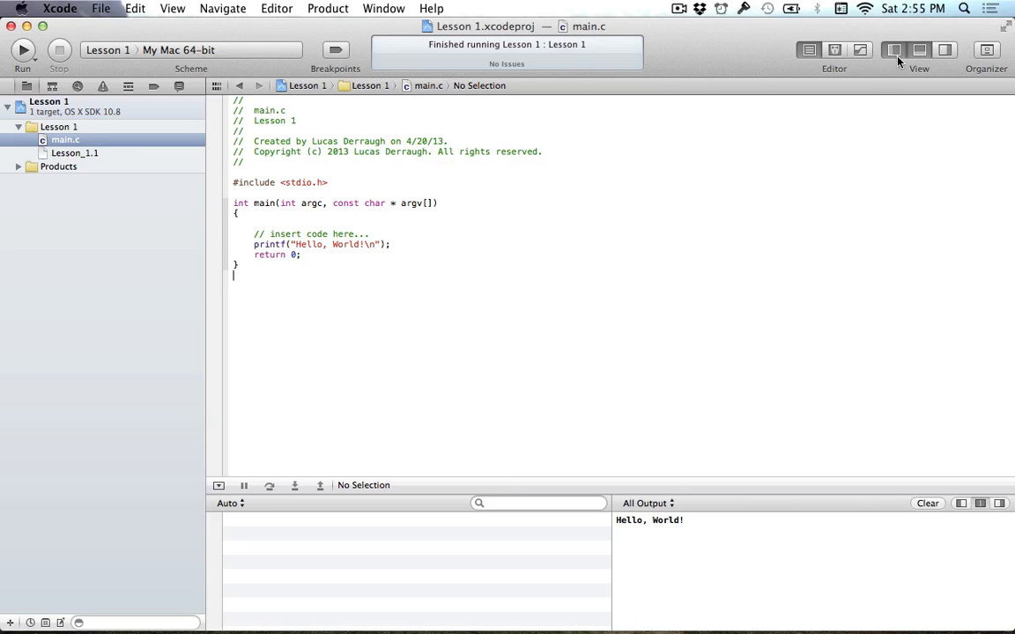
{"action": "left_click", "coordinate": [893, 49]}
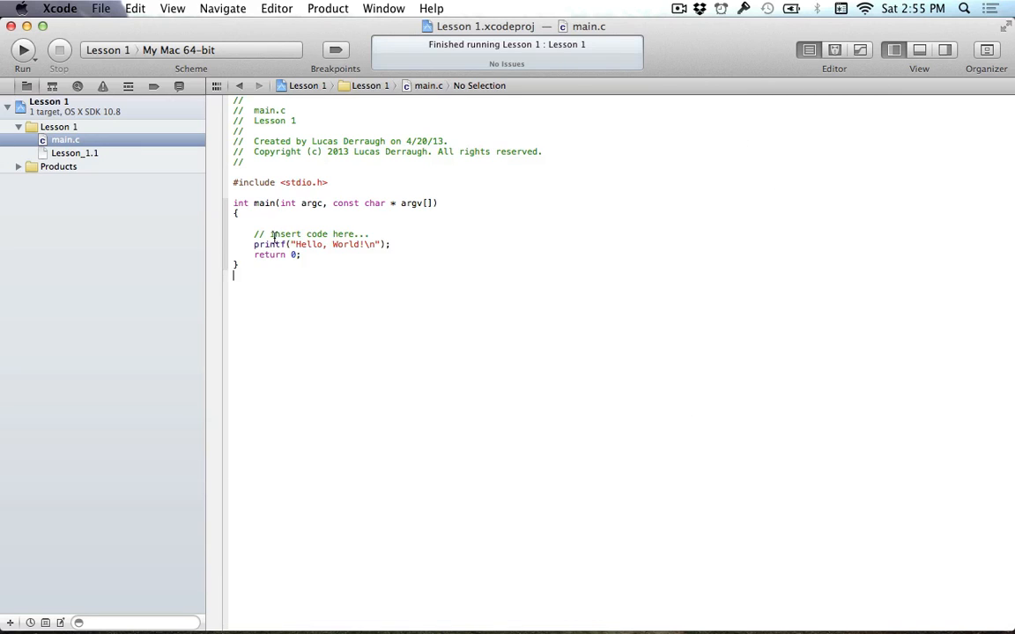
{"action": "left_click", "coordinate": [100, 7]}
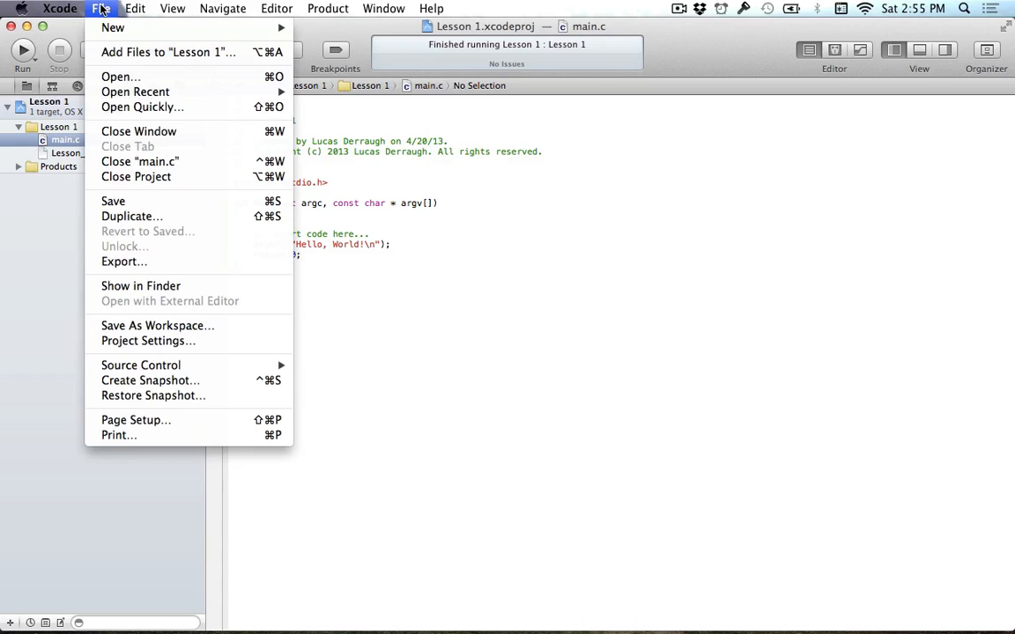
{"action": "mouse_move", "coordinate": [112, 28]}
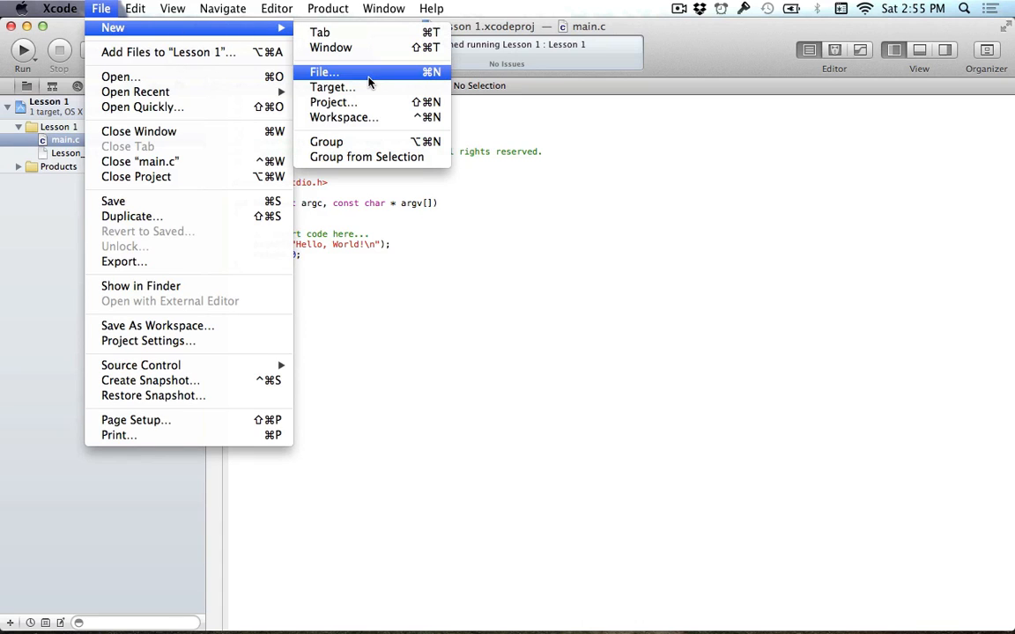
{"action": "mouse_move", "coordinate": [409, 74]}
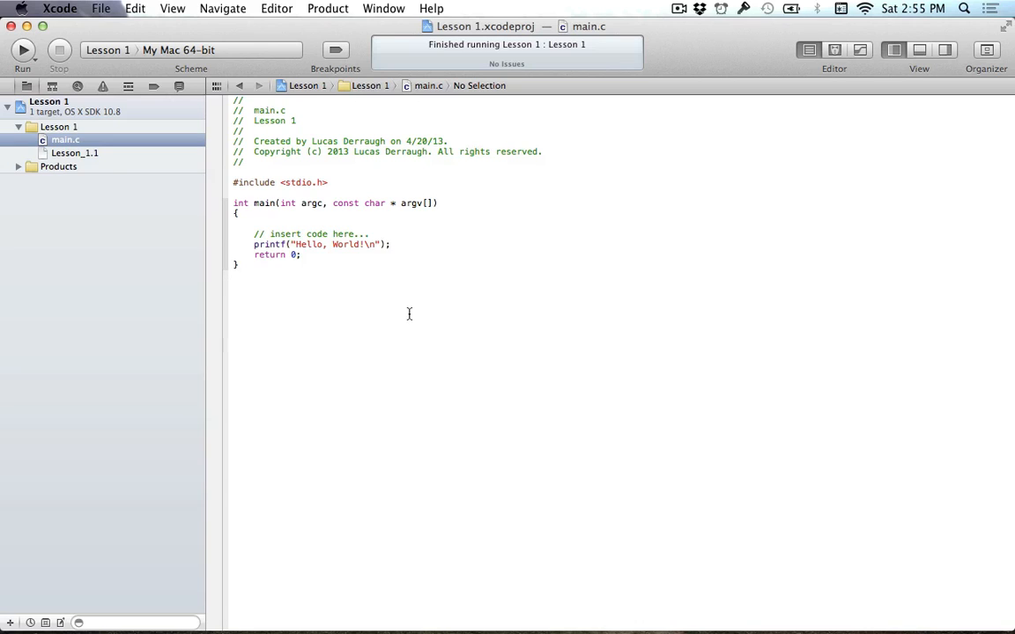
{"action": "mouse_move", "coordinate": [465, 289]}
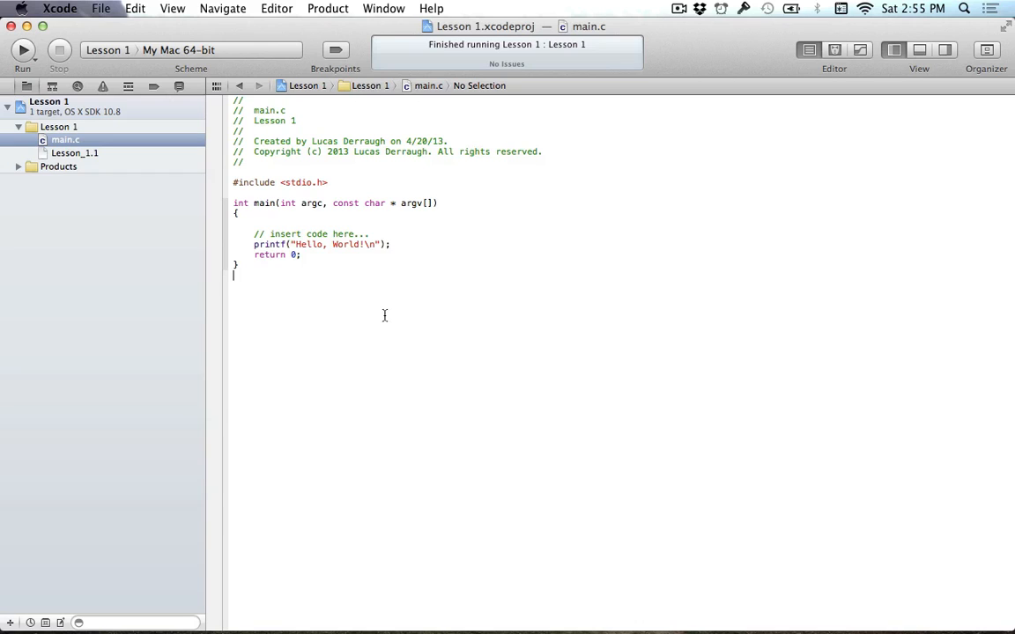
{"action": "mouse_move", "coordinate": [384, 315]}
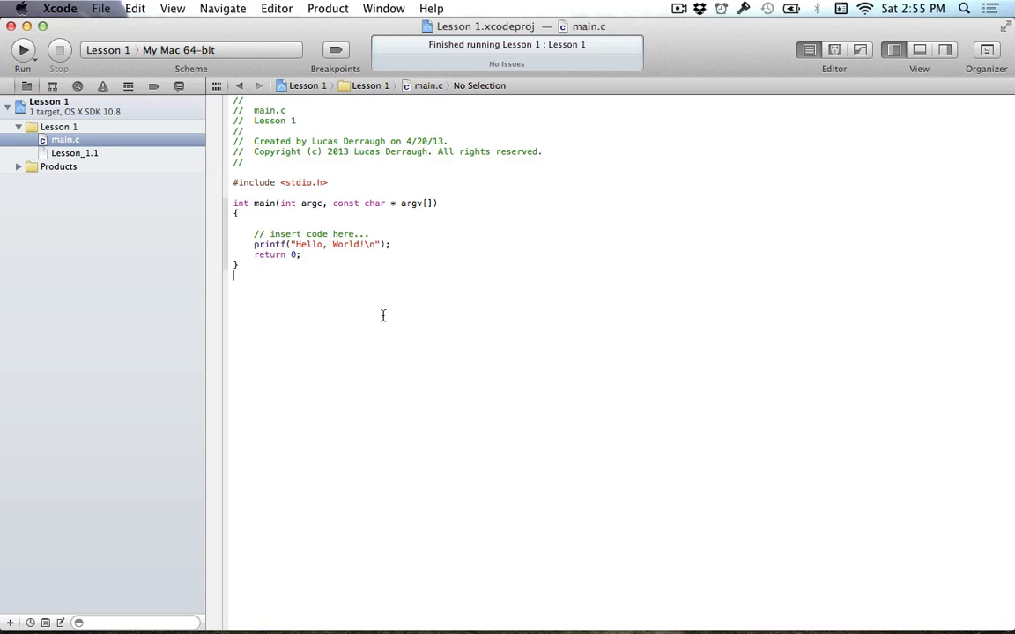